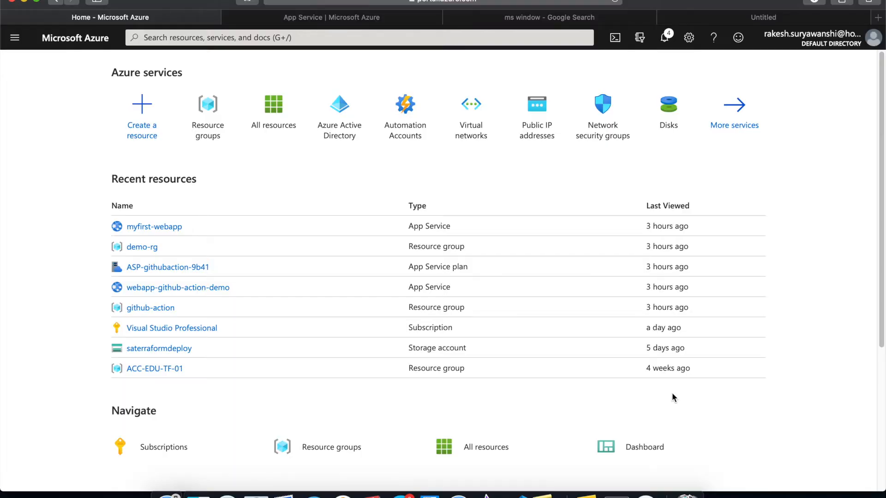
mouse_move(667, 327)
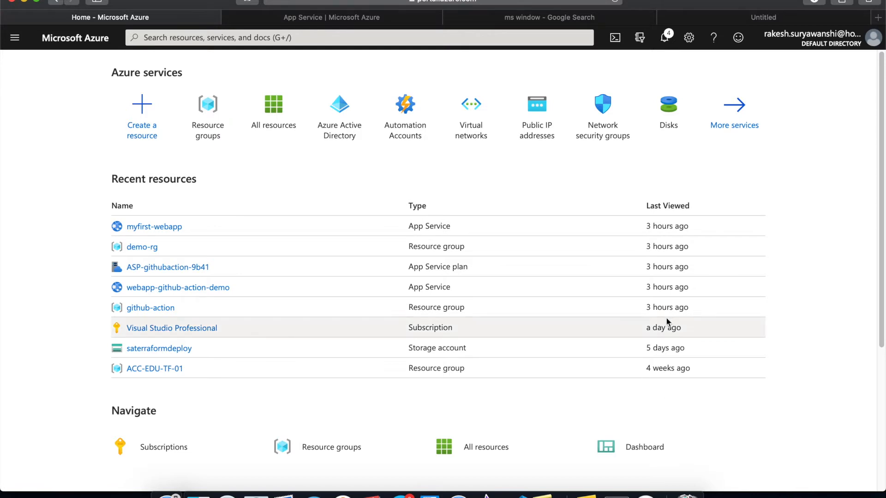
mouse_move(142, 116)
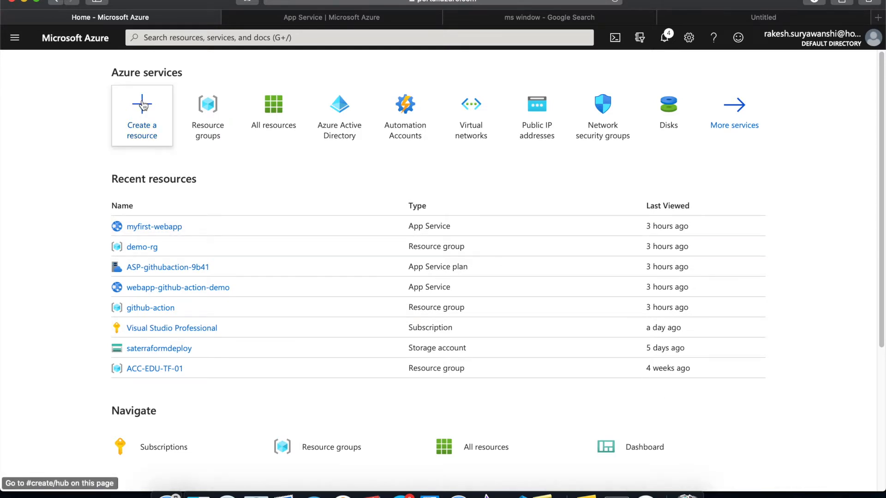
- Search the Marketplace for 'App service' from Create a resource
left_click(142, 116)
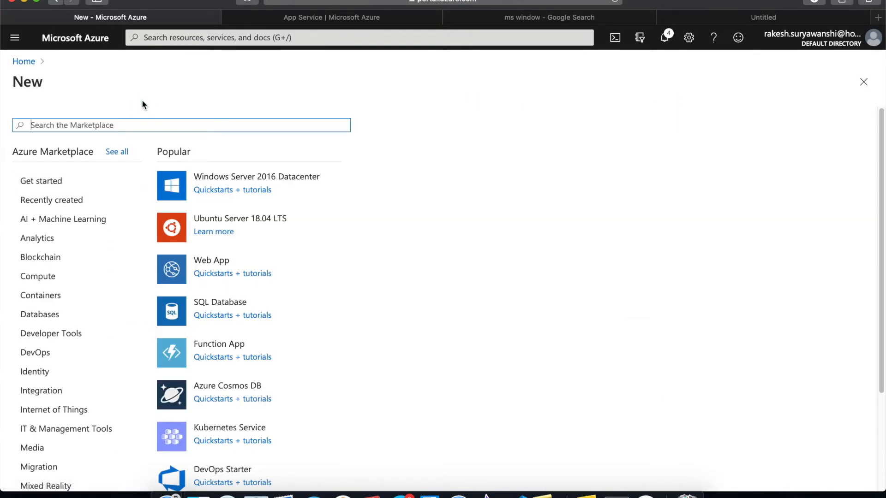
type("App s")
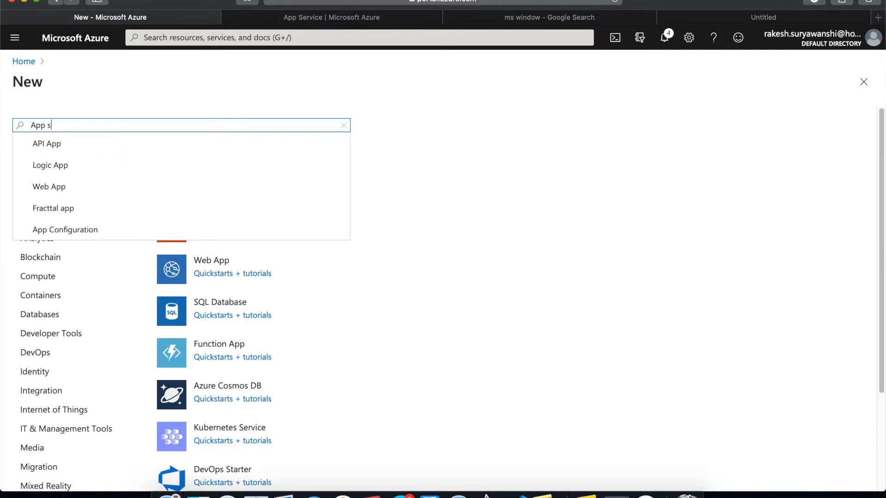
type("ervice")
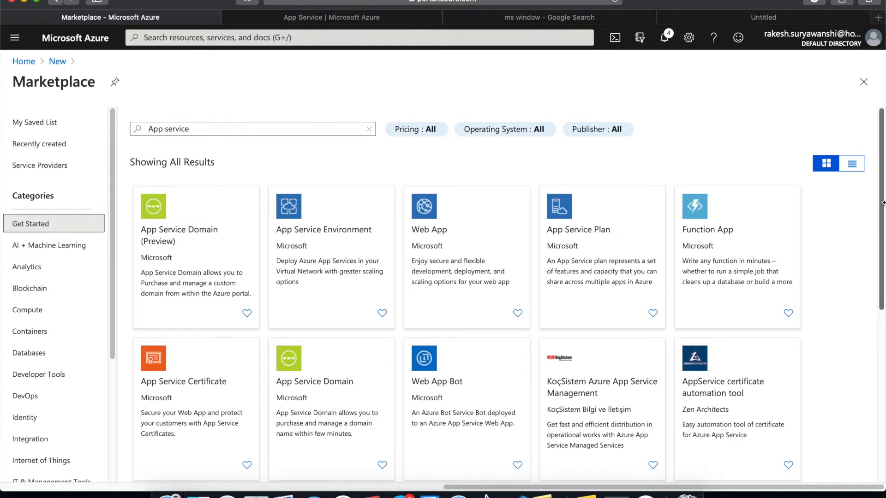
mouse_move(553, 273)
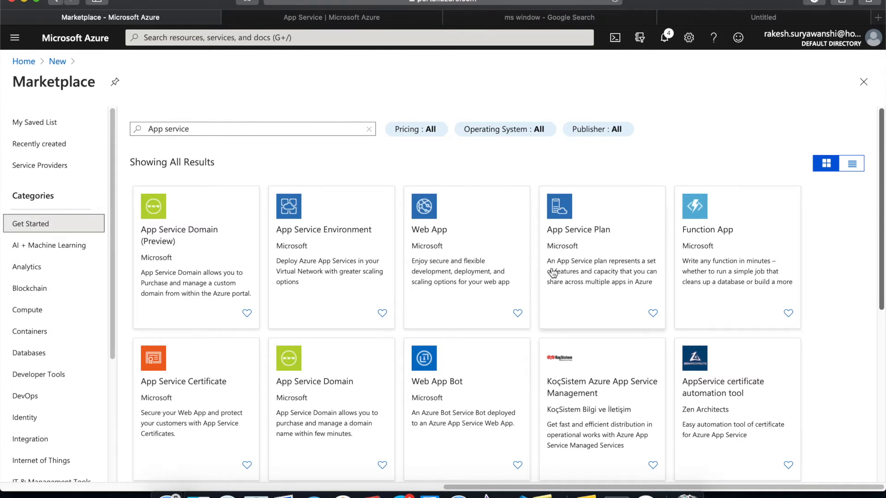
mouse_move(479, 269)
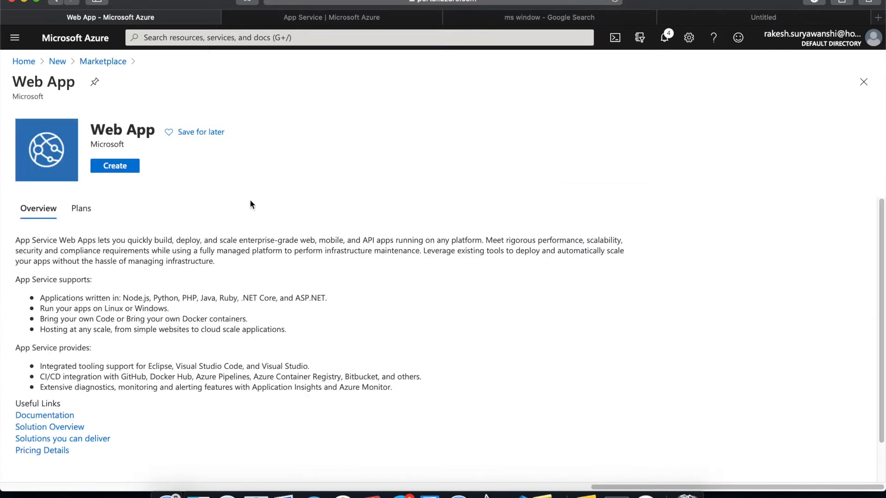
- Start a new Web App under the Visual Studio Professional subscription and expand Resource Group
left_click(114, 165)
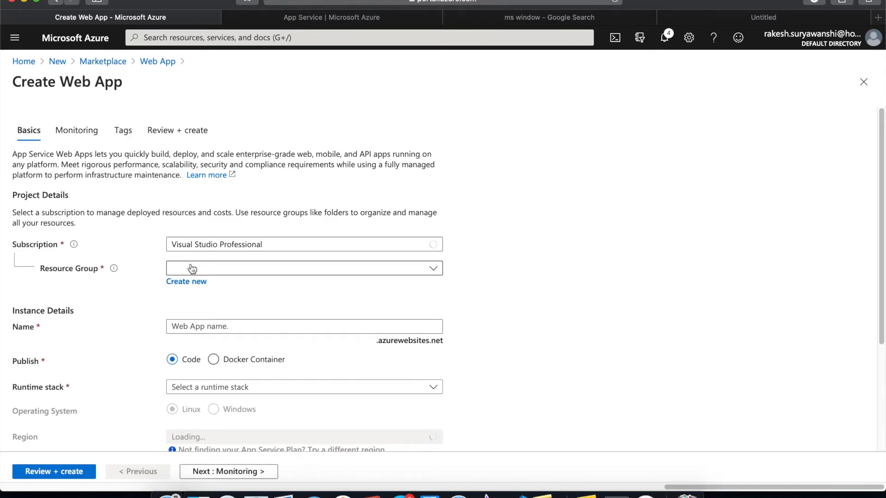
left_click(303, 268)
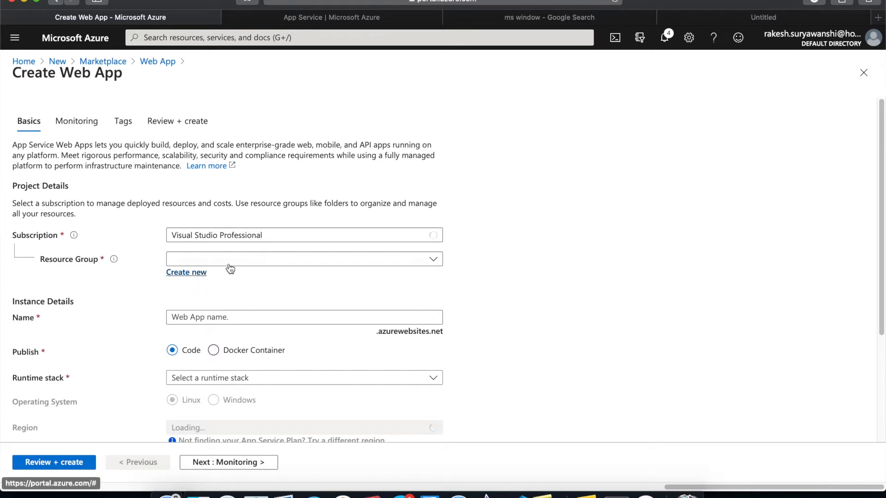
- Create a new resource group for the web app and confirm its name
left_click(186, 272)
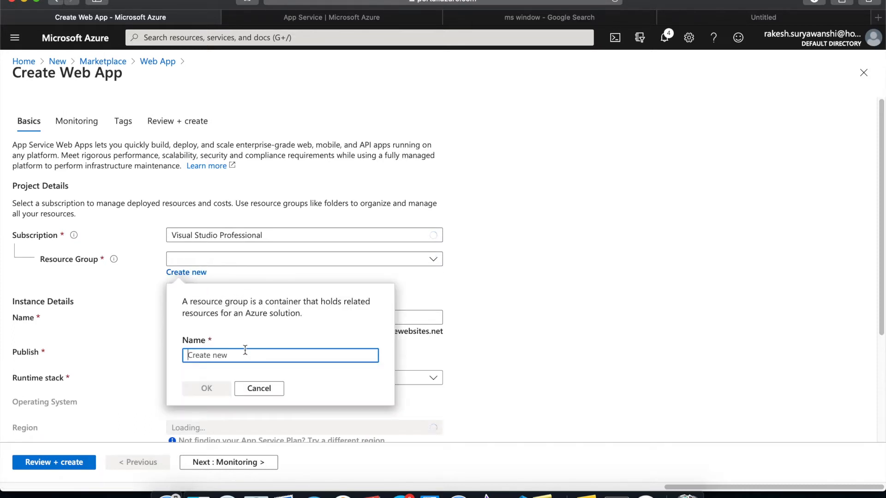
type("resource")
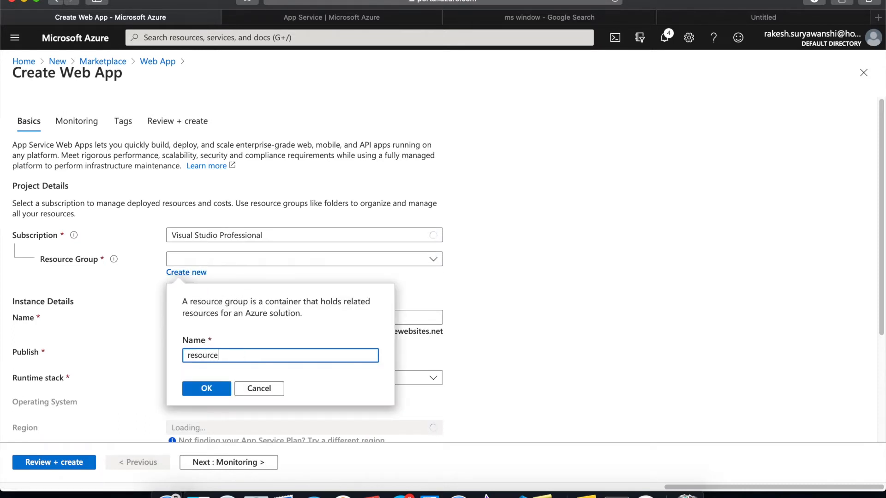
type("-")
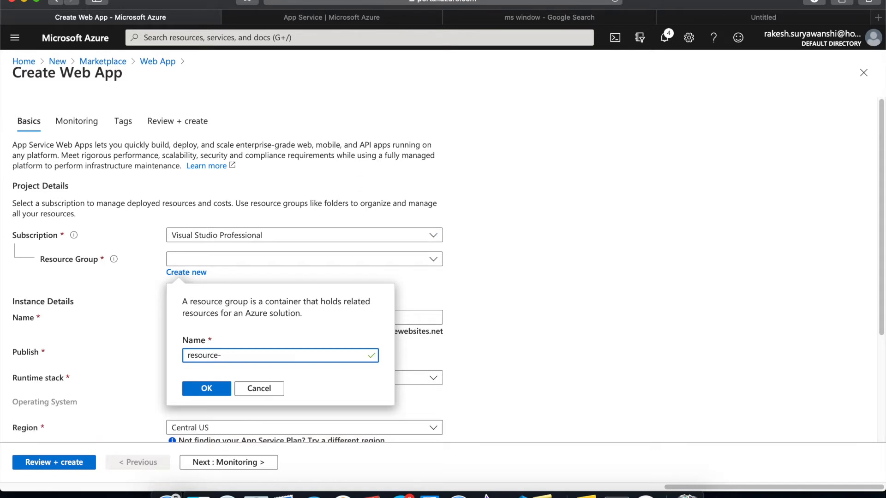
type("log")
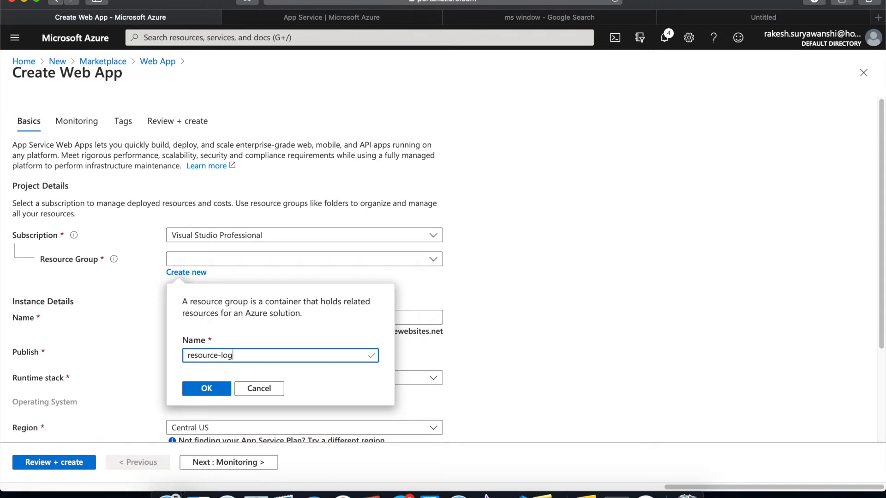
type("ic")
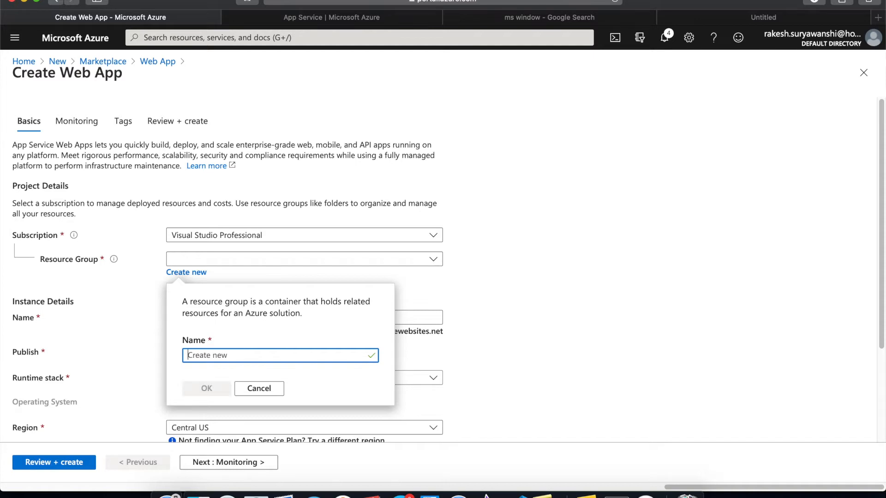
type("appservice-rg")
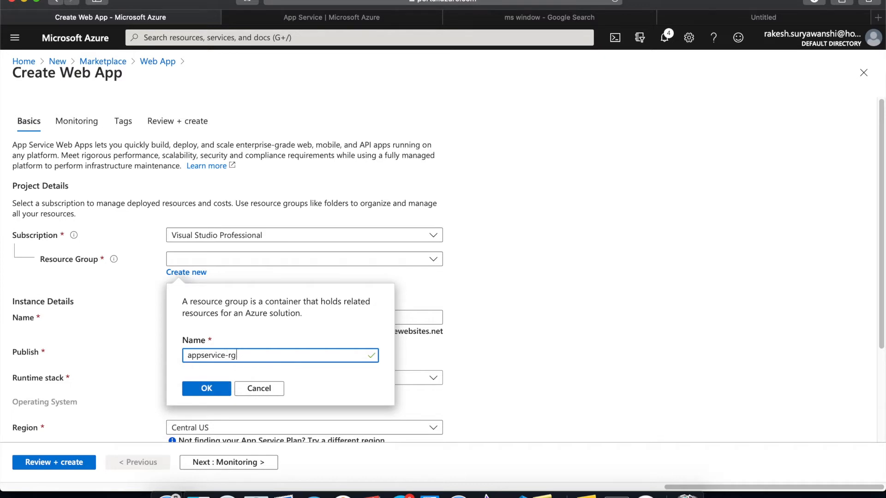
left_click(206, 389)
type("appservice-demo-01")
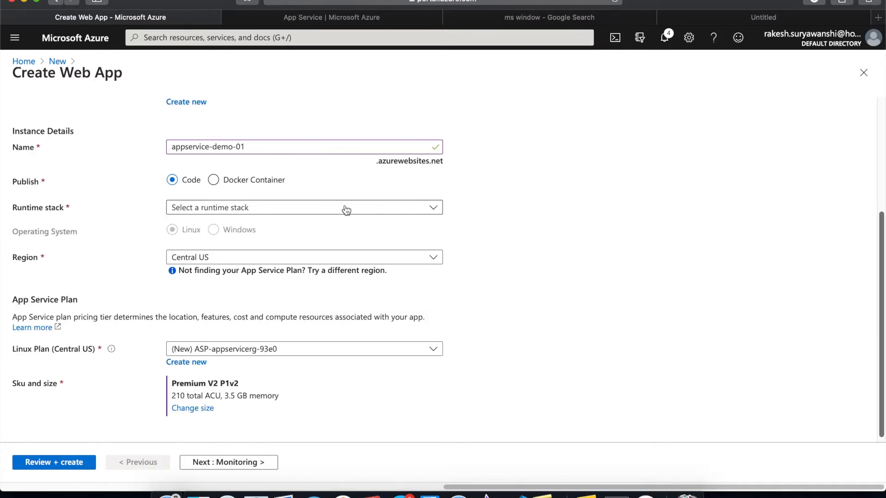
- Browse the runtime stack list, from .NET Core through Node, PHP, Python and Ruby
scroll("up", 3)
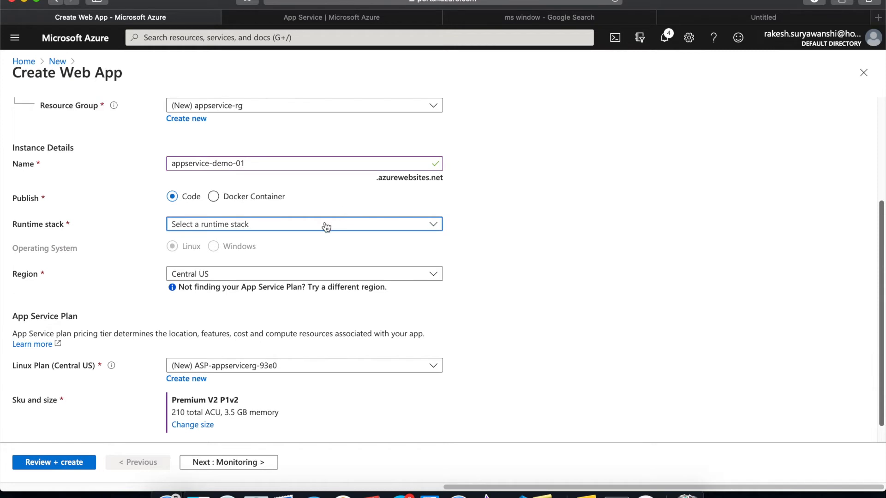
left_click(304, 224)
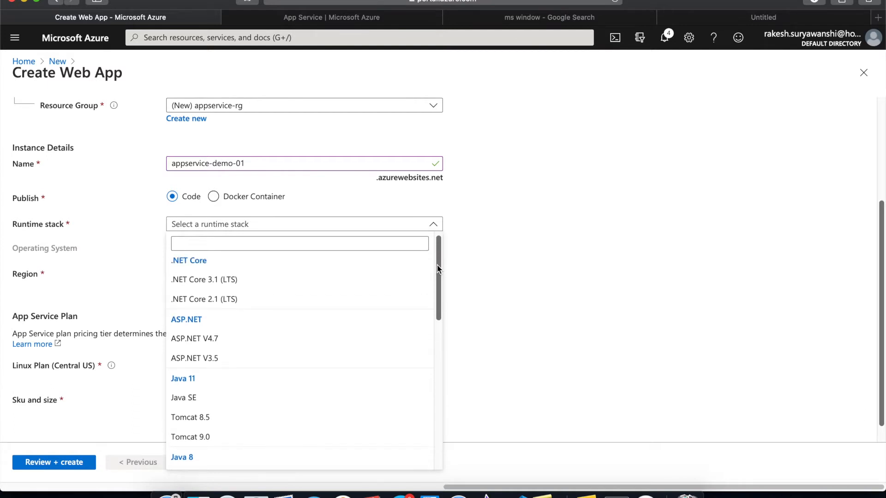
mouse_move(283, 272)
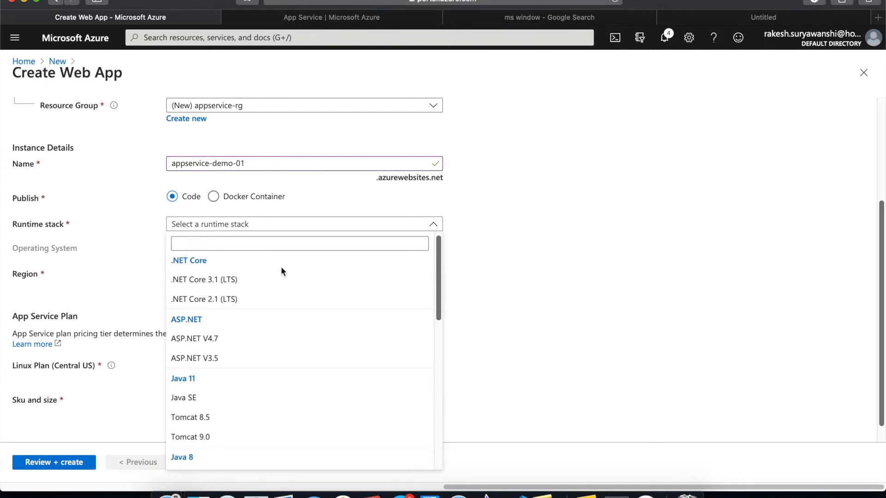
mouse_move(426, 269)
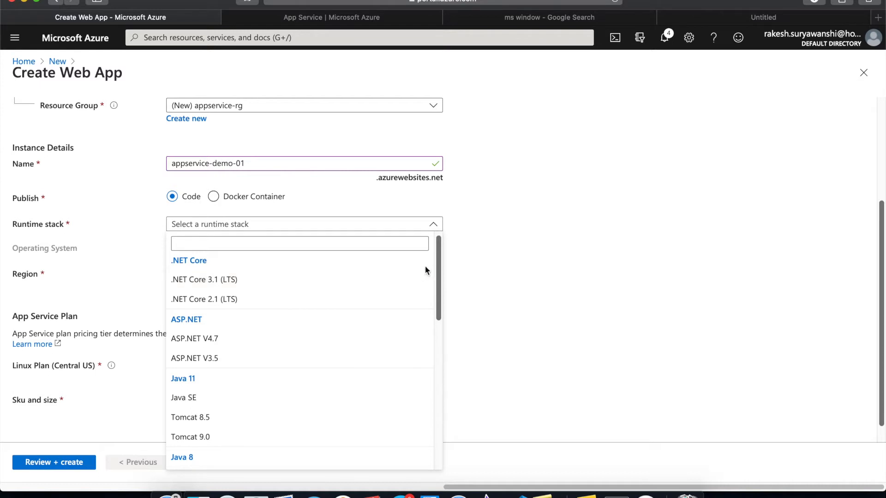
scroll("down", 3)
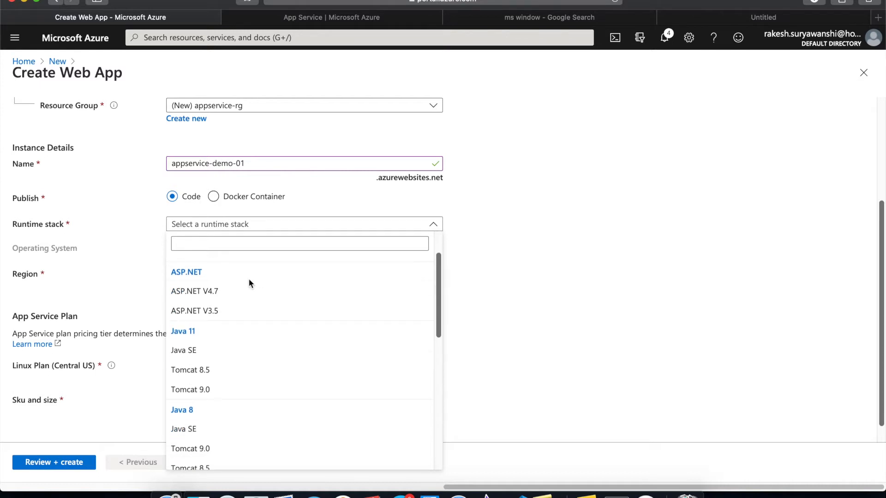
mouse_move(440, 285)
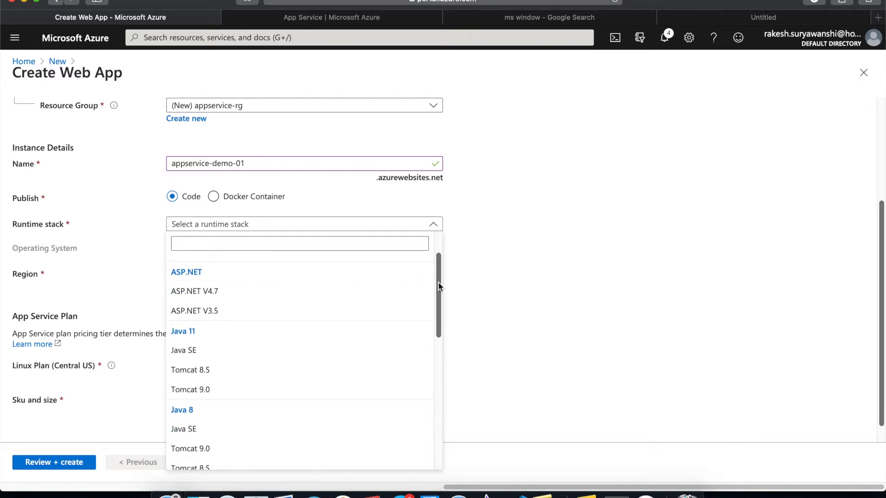
scroll("down", 3)
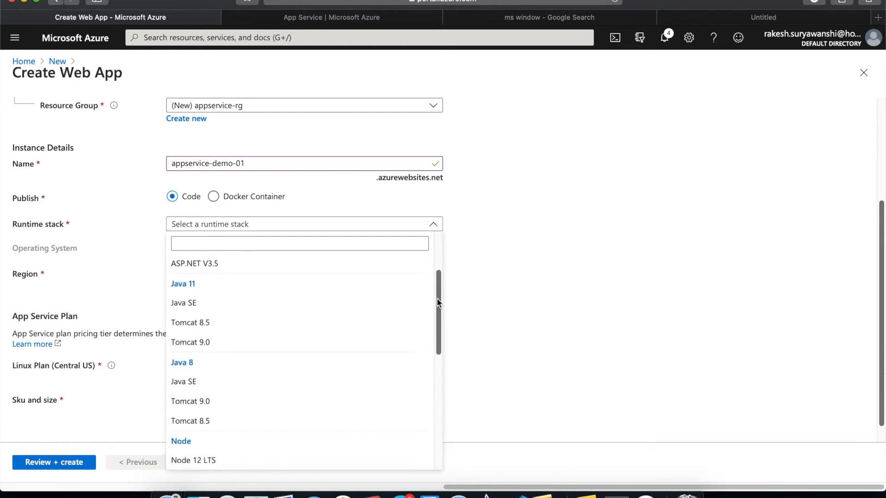
scroll("down", 3)
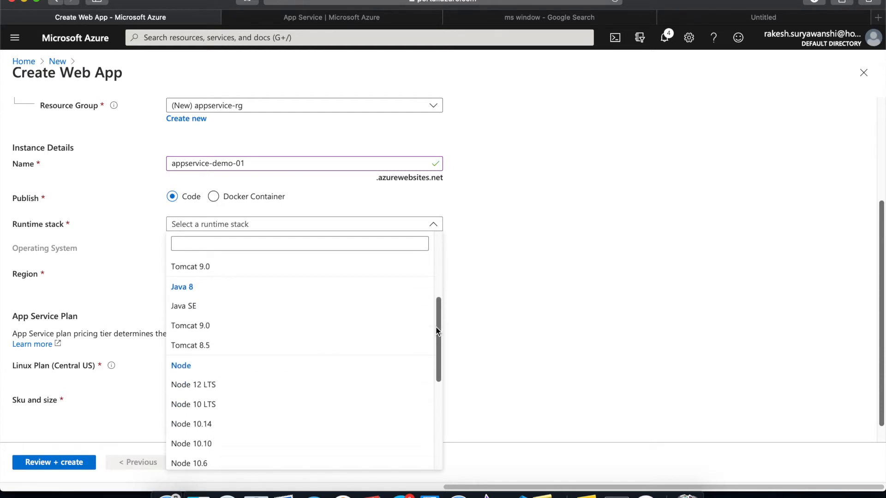
scroll("down", 3)
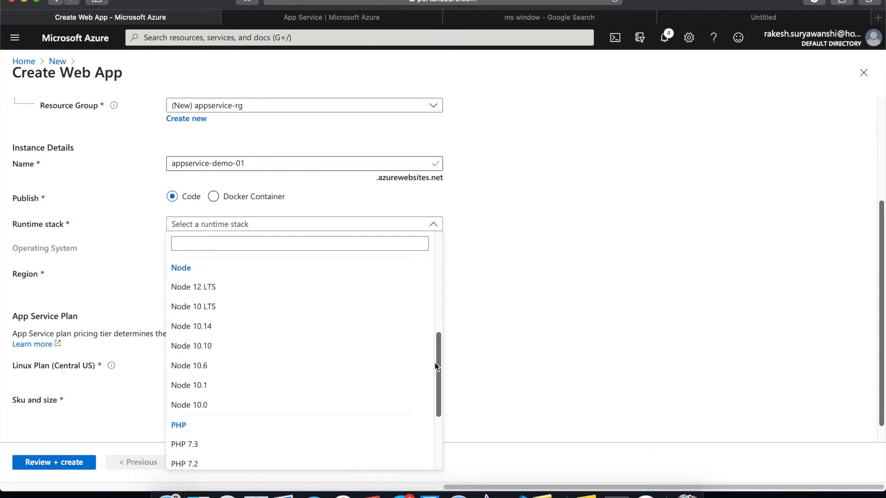
scroll("down", 3)
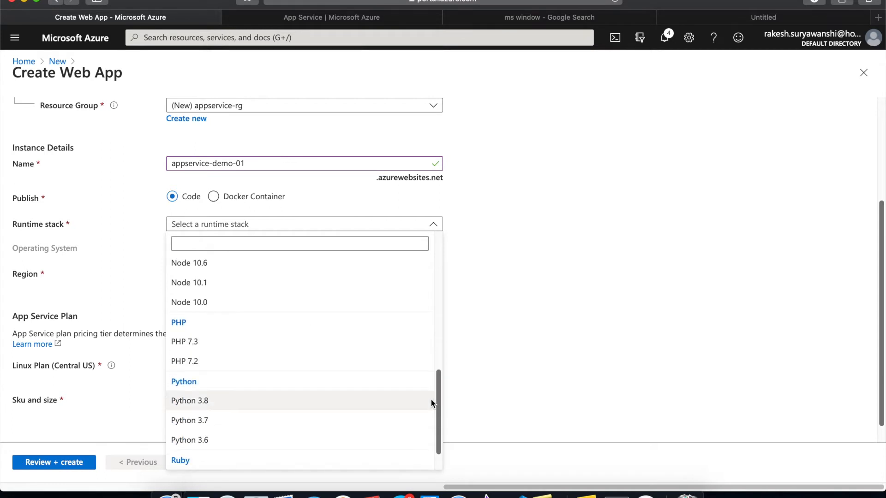
scroll("down", 3)
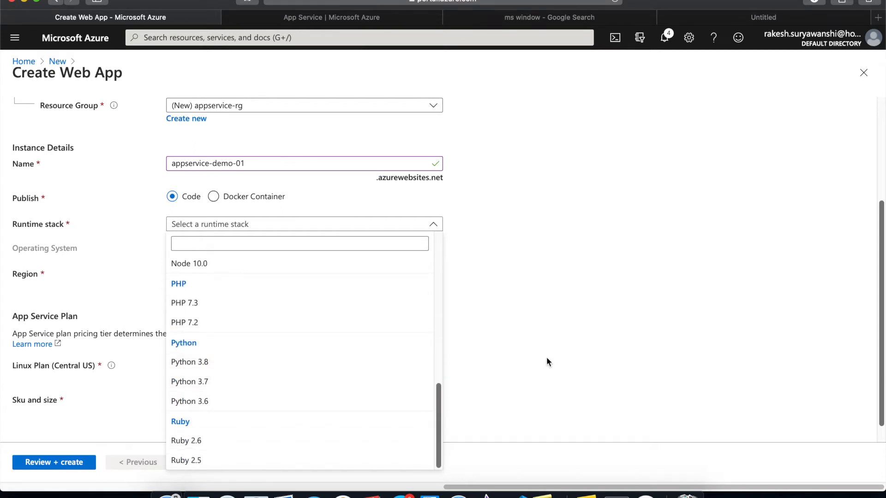
scroll("up", 3)
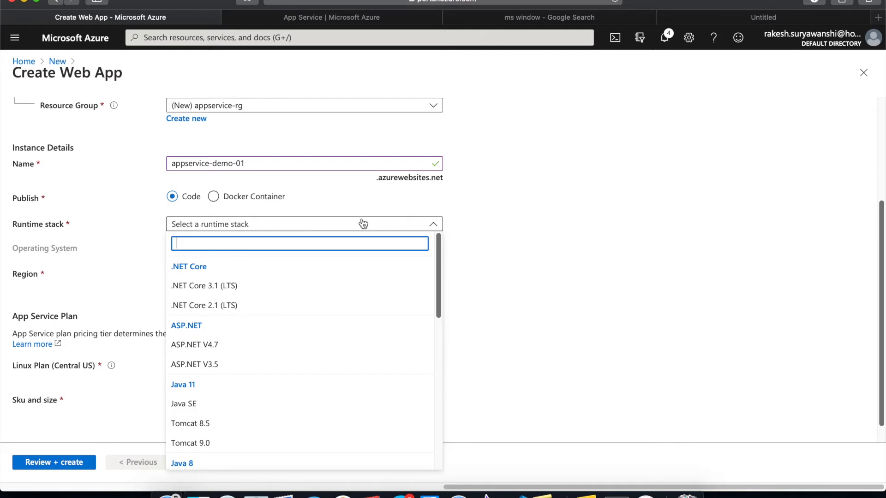
mouse_move(237, 285)
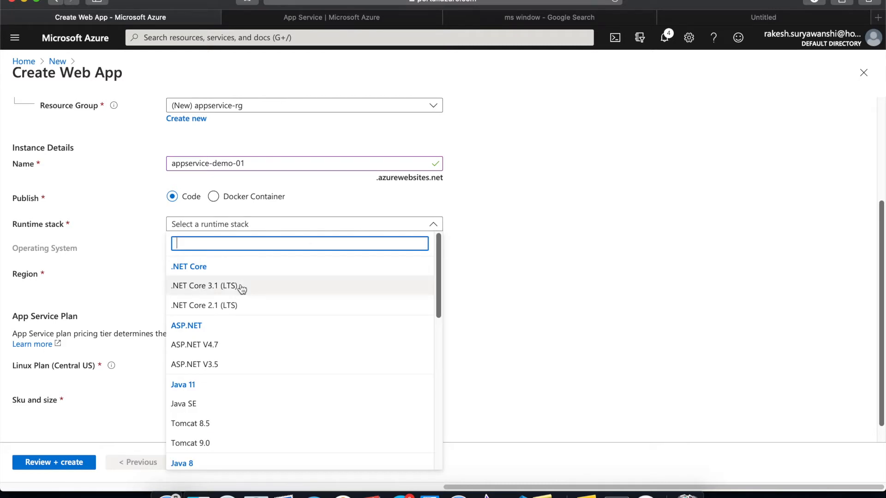
- Pick .NET Core 3.1 (LTS), try Linux and Python 3.8, then revert to .NET Core 3.1
left_click(205, 285)
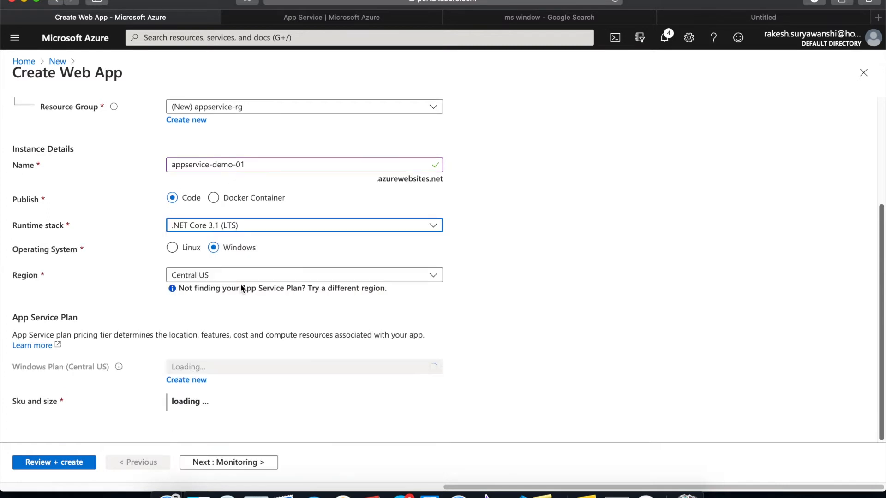
left_click(172, 269)
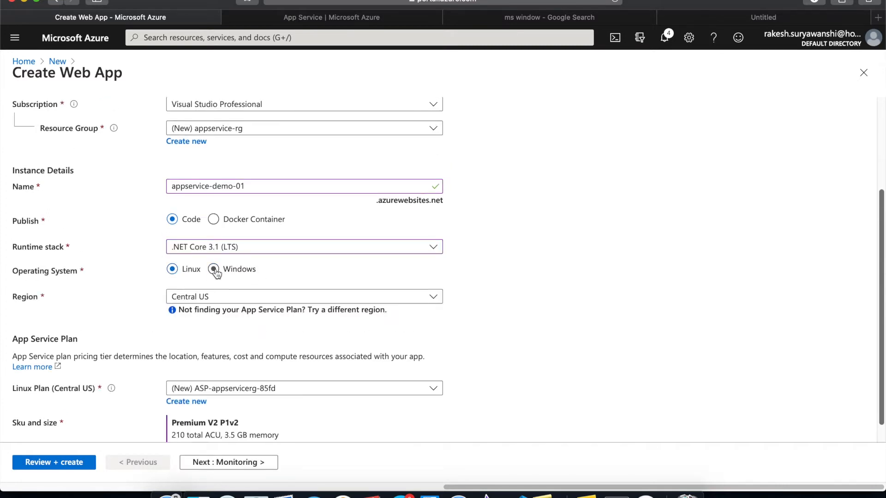
left_click(304, 247)
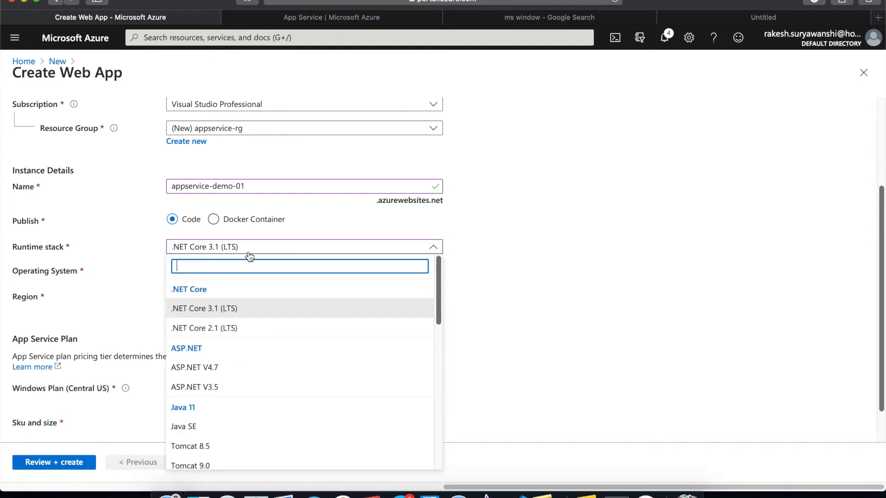
mouse_move(423, 309)
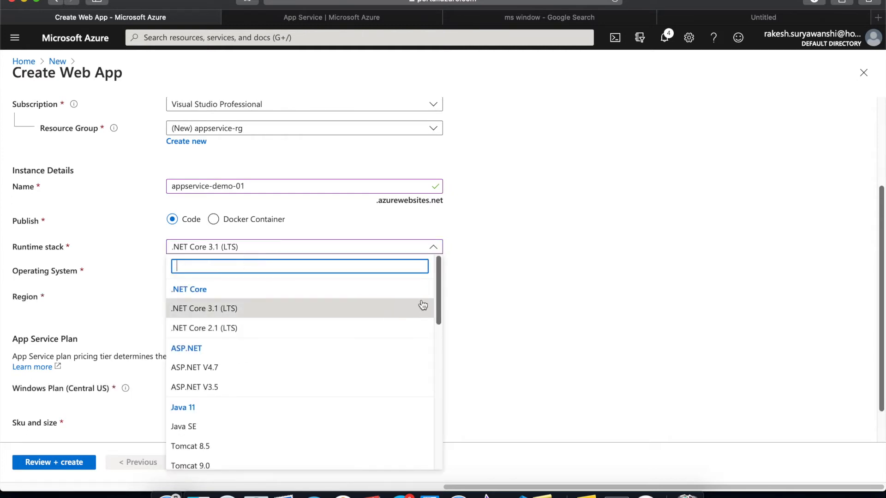
scroll("down", 3)
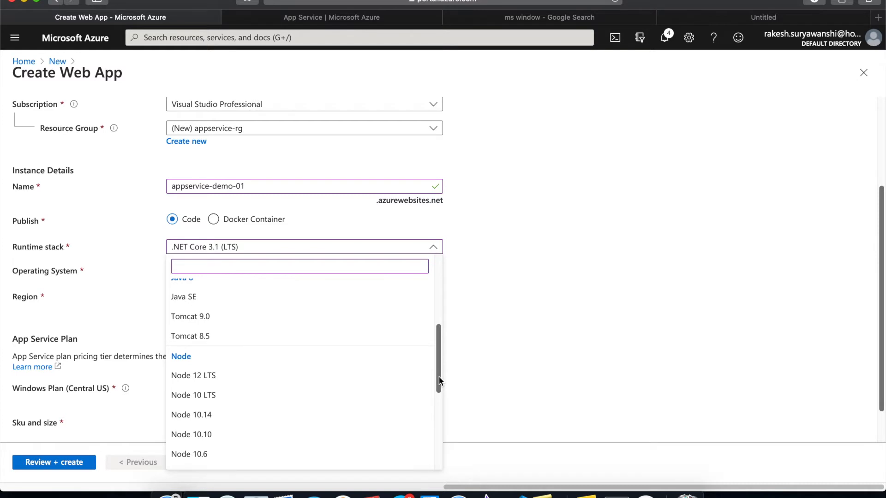
scroll("down", 3)
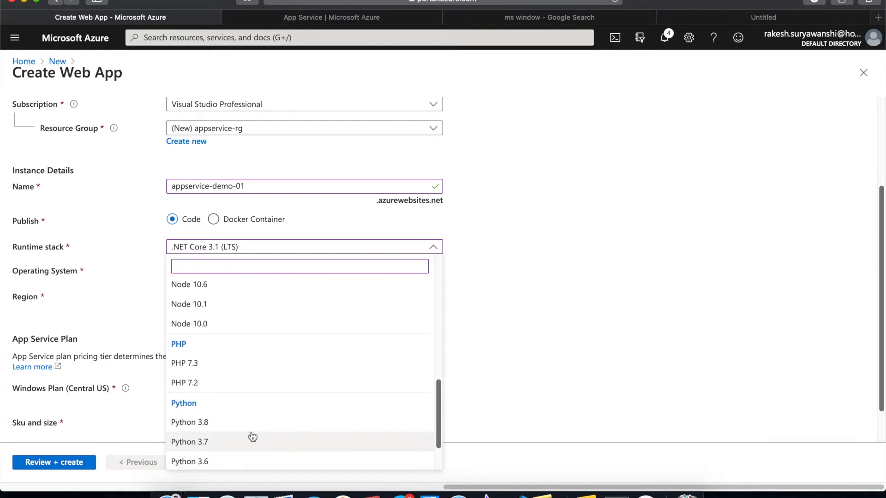
left_click(189, 423)
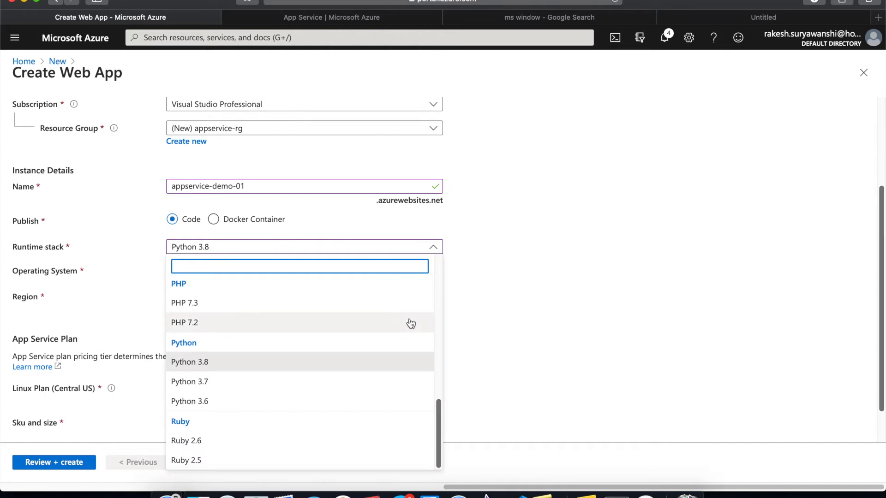
scroll("up", 3)
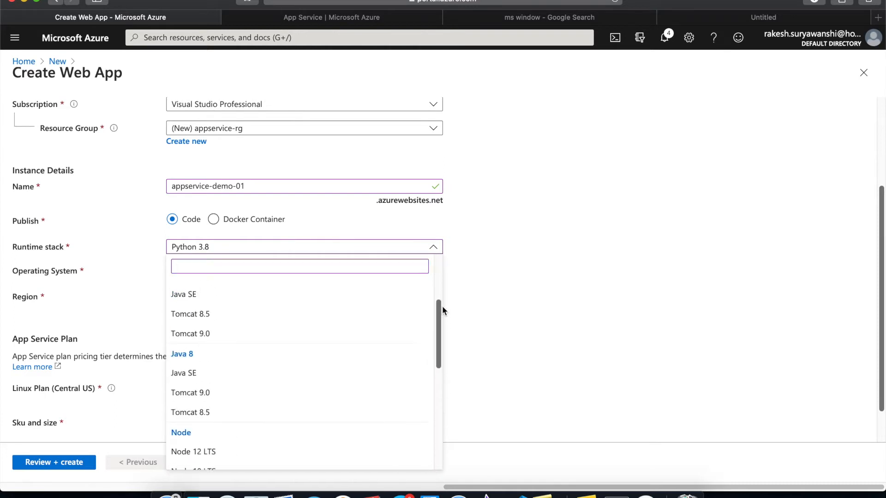
scroll("up", 3)
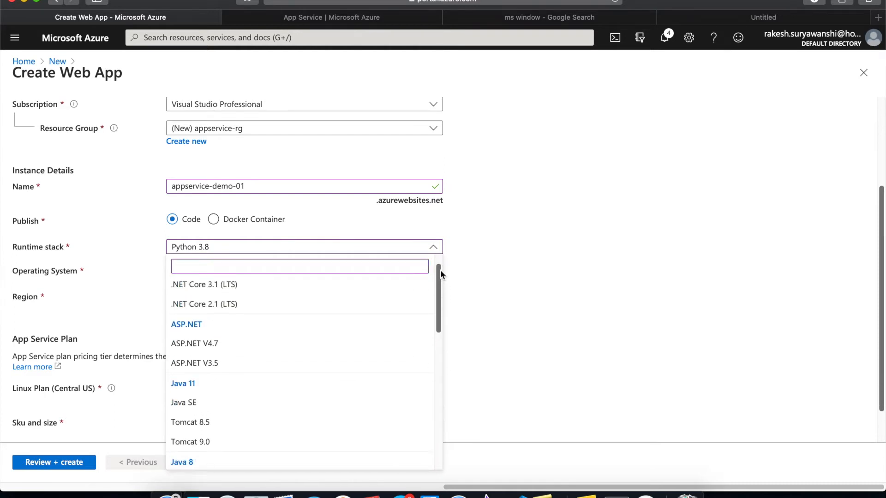
left_click(205, 284)
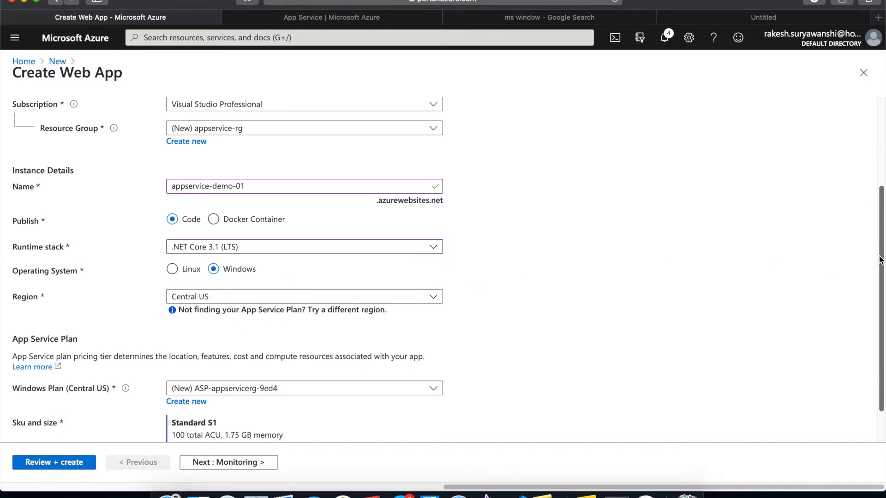
scroll("down", 3)
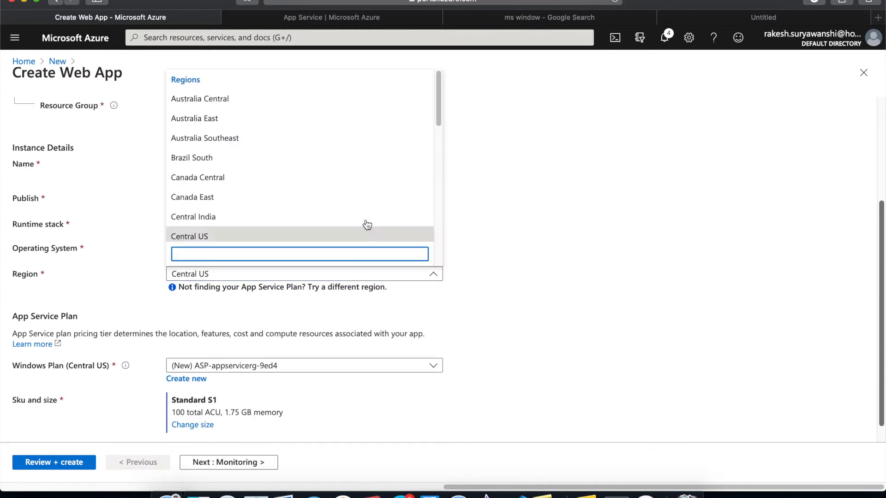
- Choose North Europe as the region, giving the new Windows plan ASP-appservicerg-a07b
scroll("down", 3)
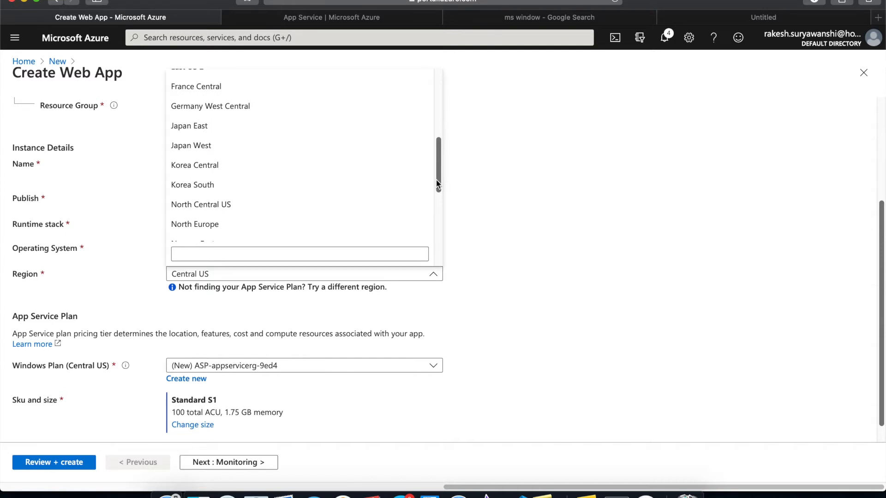
scroll("down", 3)
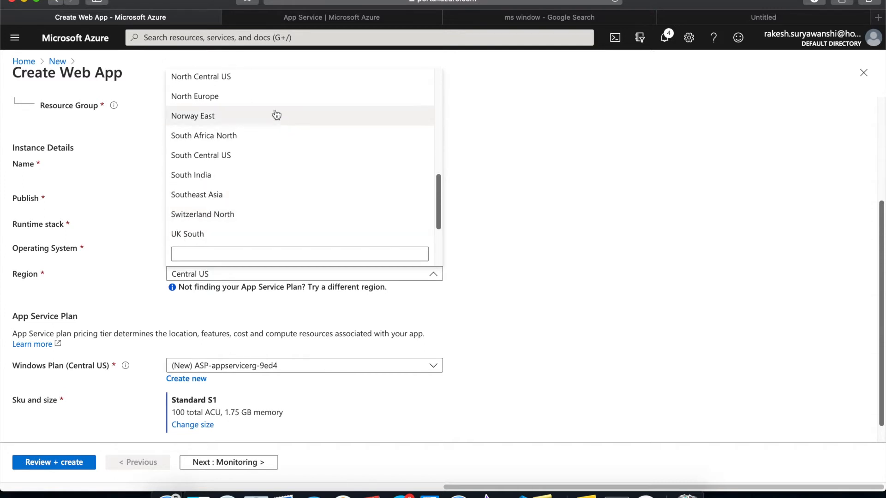
left_click(194, 96)
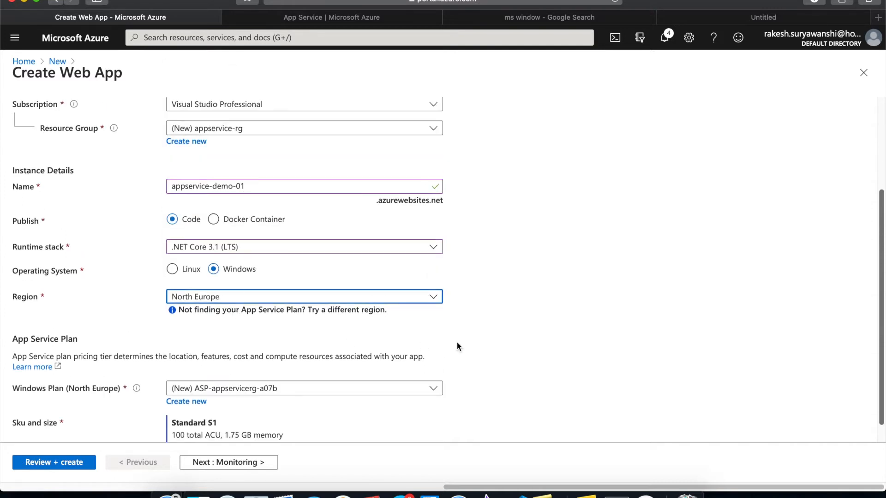
scroll("down", 3)
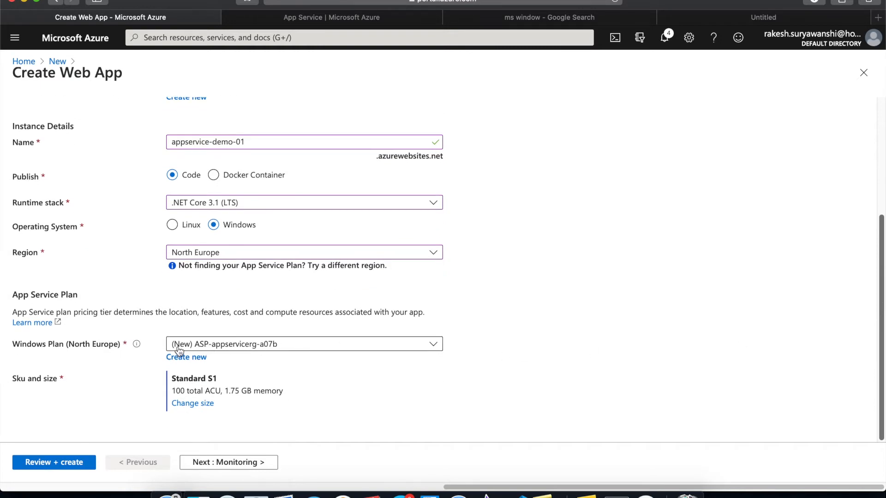
- Create a new Windows App Service plan named appservice-asp
left_click(186, 357)
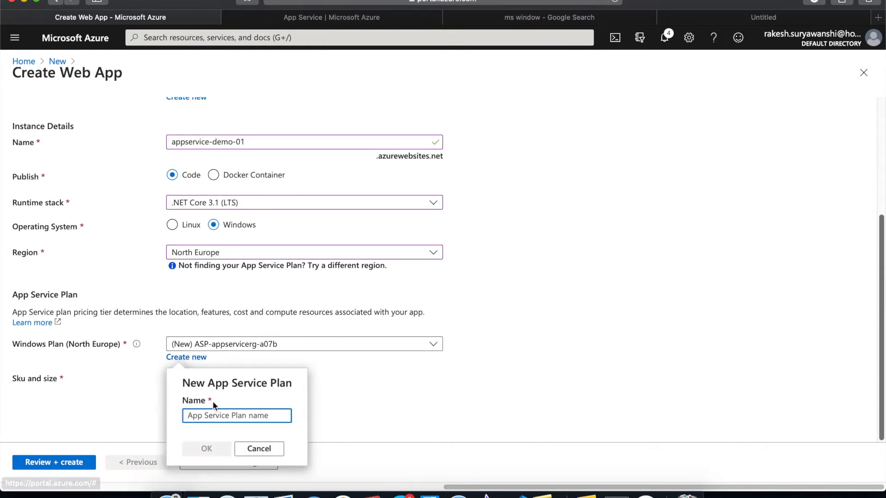
type("appservice-")
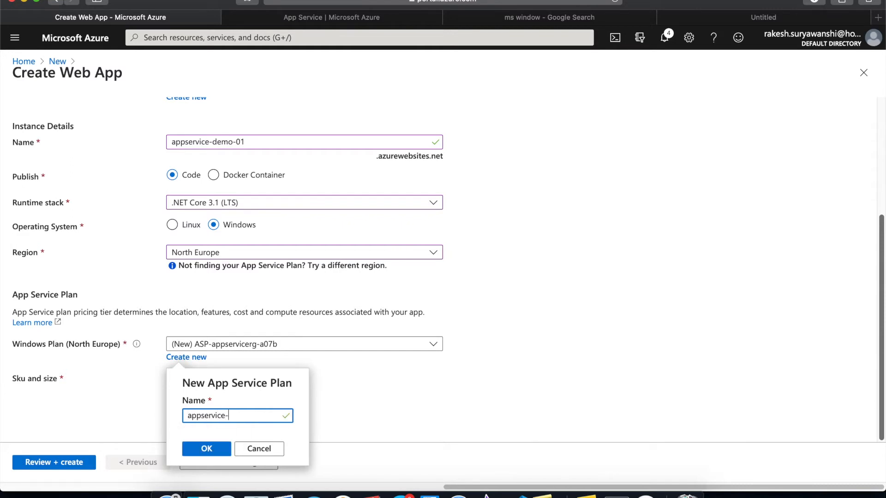
type("asp")
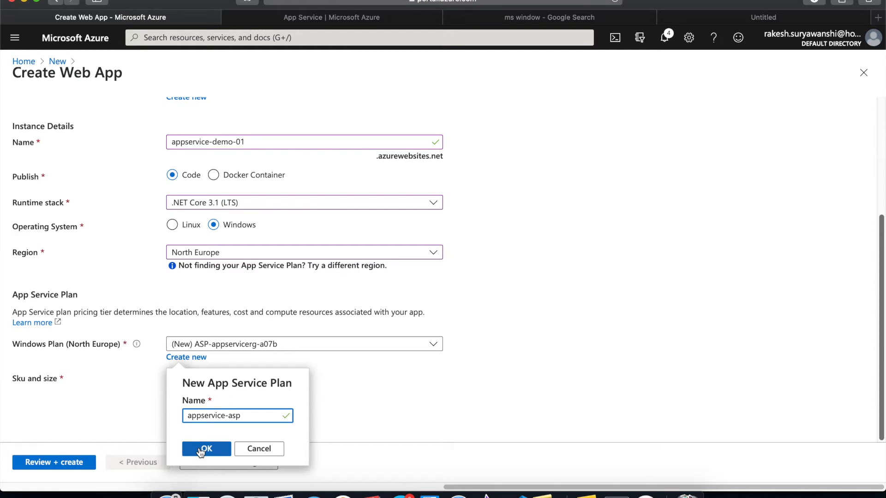
left_click(206, 449)
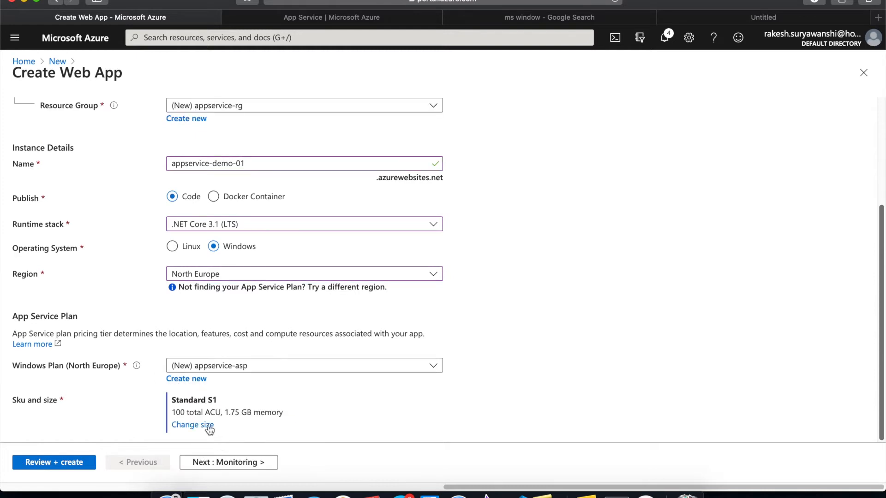
- Compare pricing tiers, selecting D1 then F1 Free, and view Production tiers S1–P3V2
left_click(192, 425)
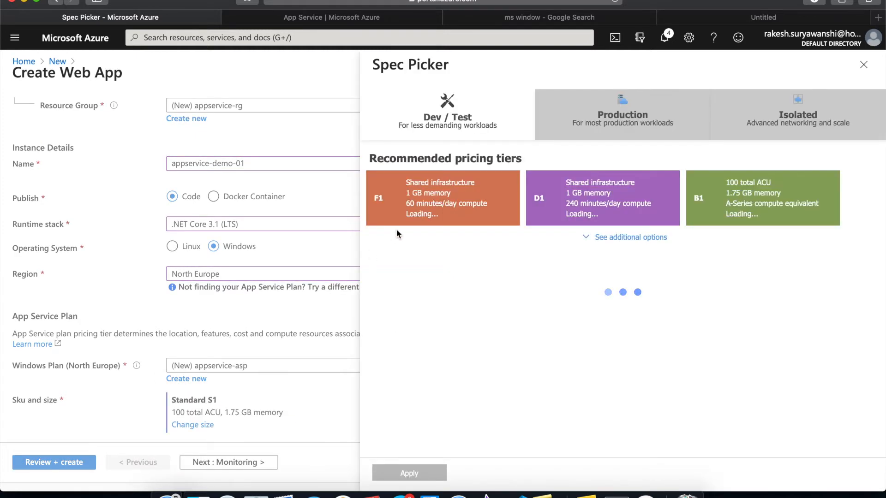
left_click(622, 113)
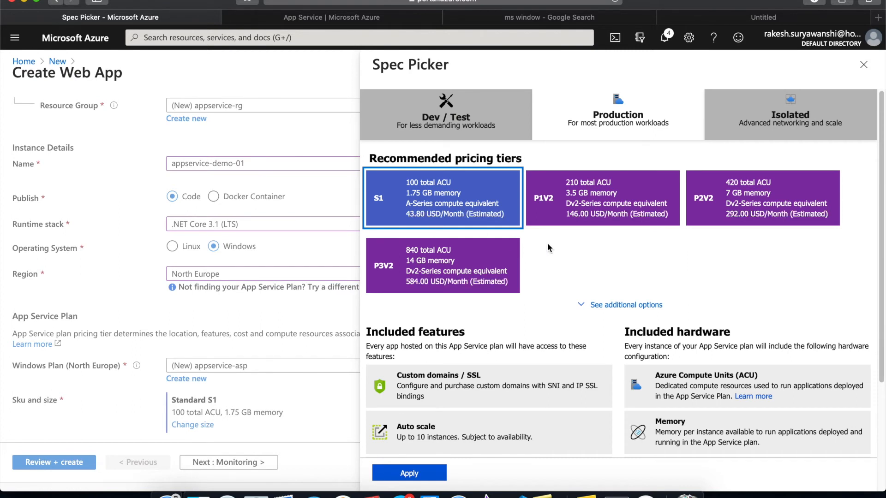
mouse_move(446, 127)
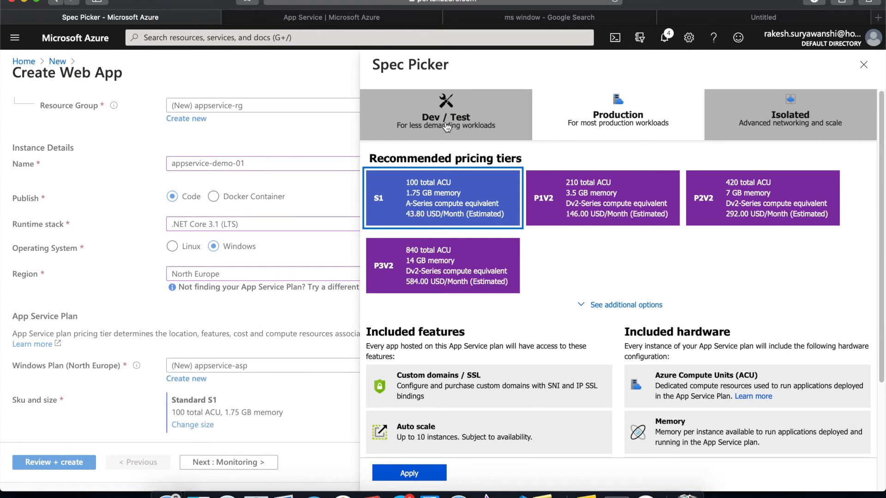
left_click(446, 114)
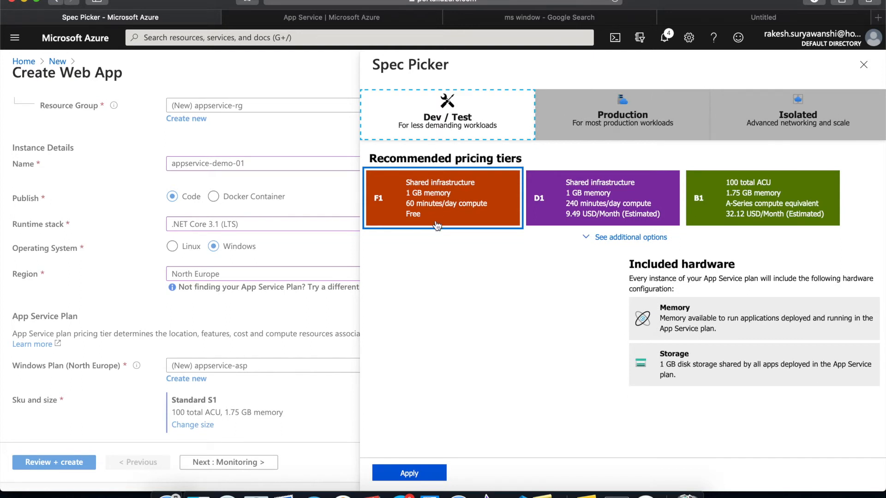
mouse_move(462, 216)
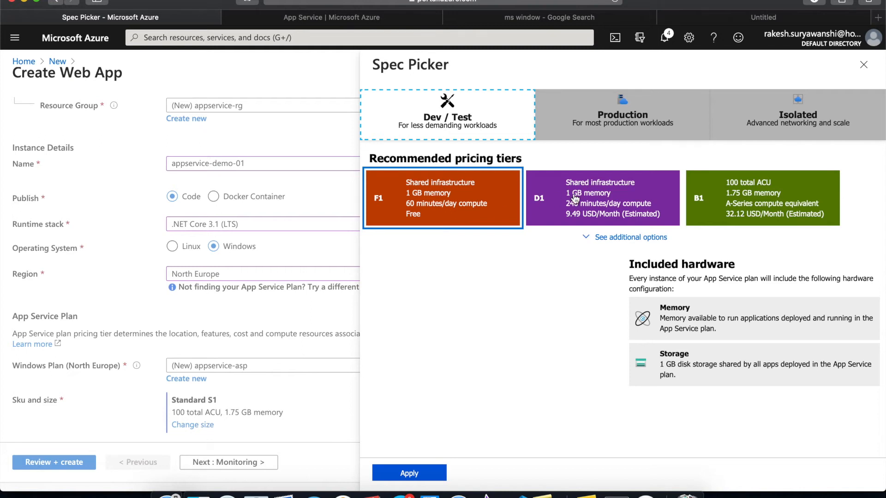
left_click(601, 197)
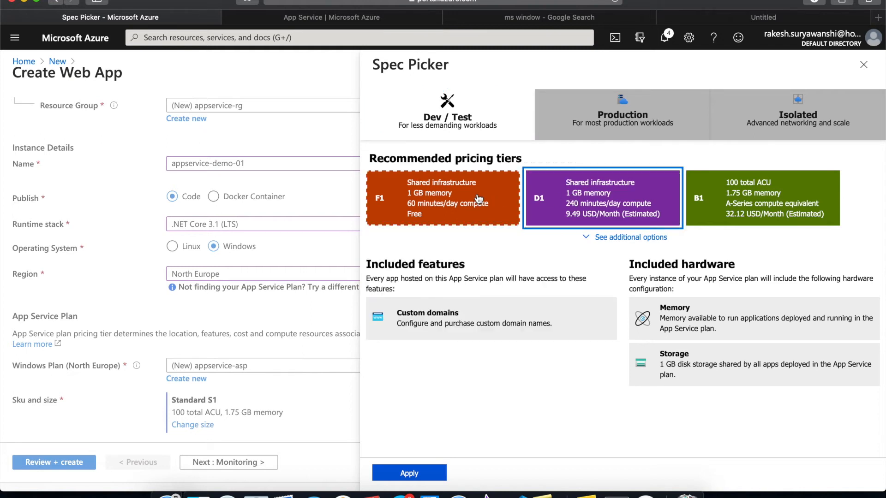
left_click(443, 198)
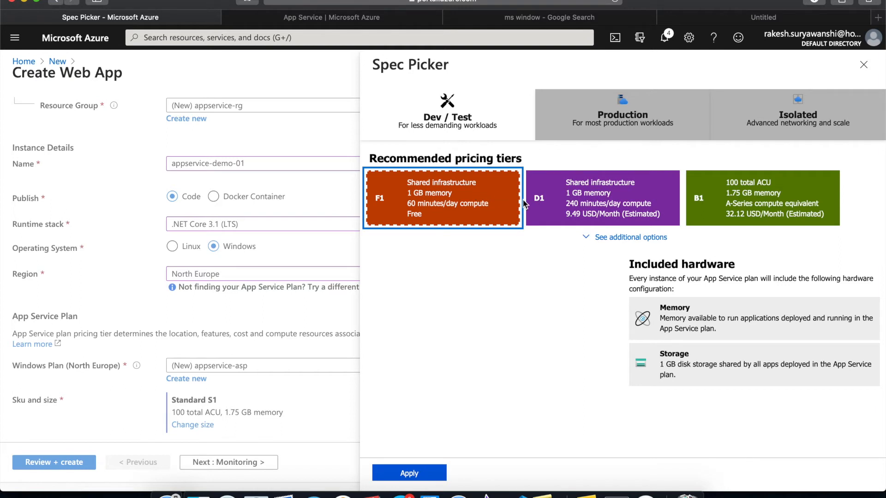
mouse_move(565, 206)
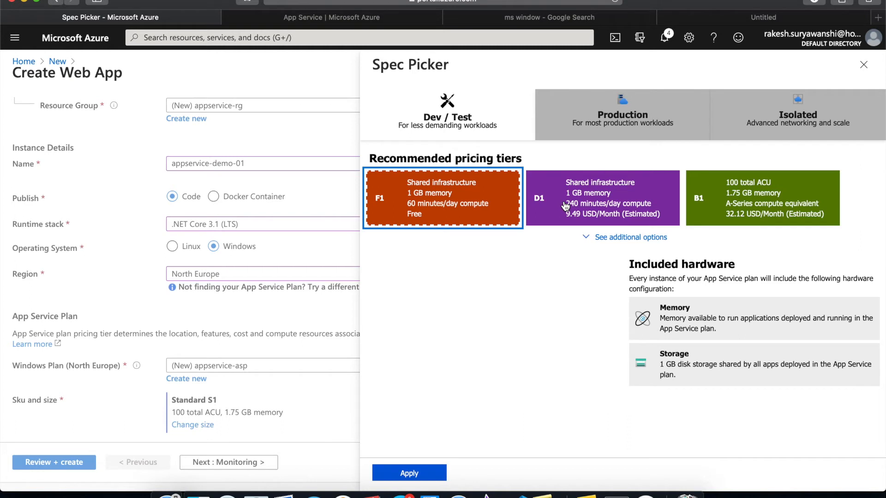
mouse_move(700, 344)
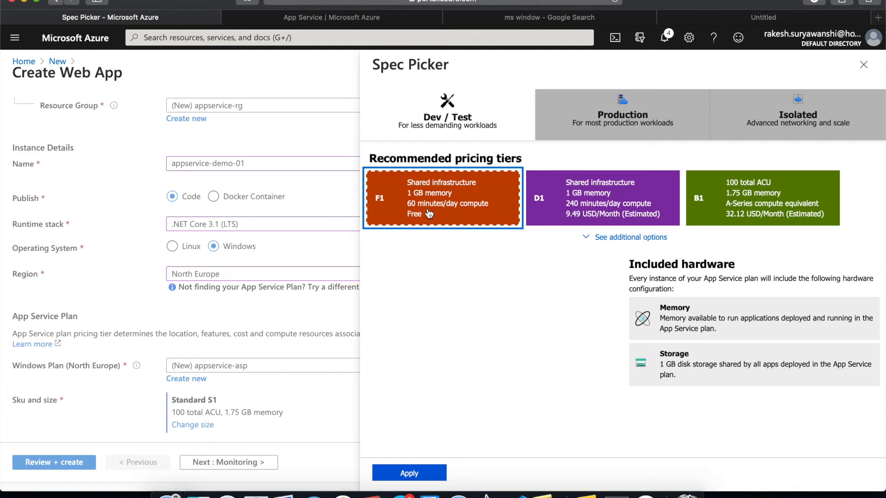
mouse_move(460, 221)
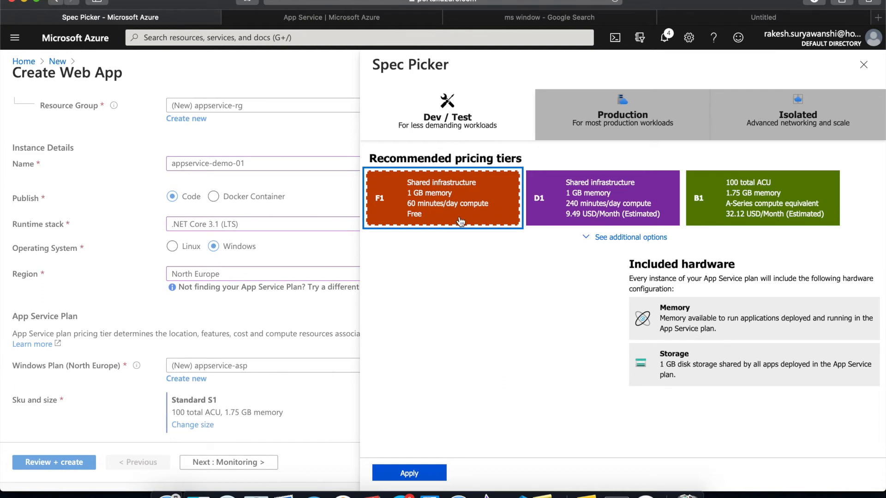
mouse_move(571, 211)
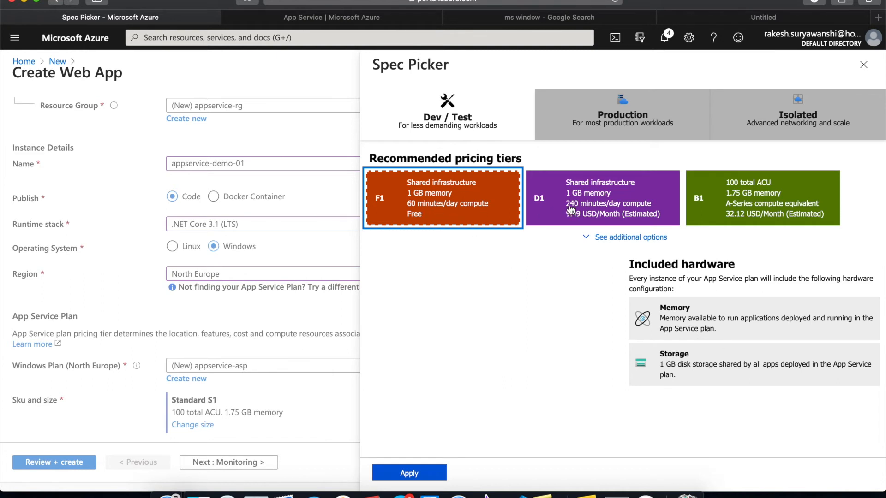
left_click(618, 114)
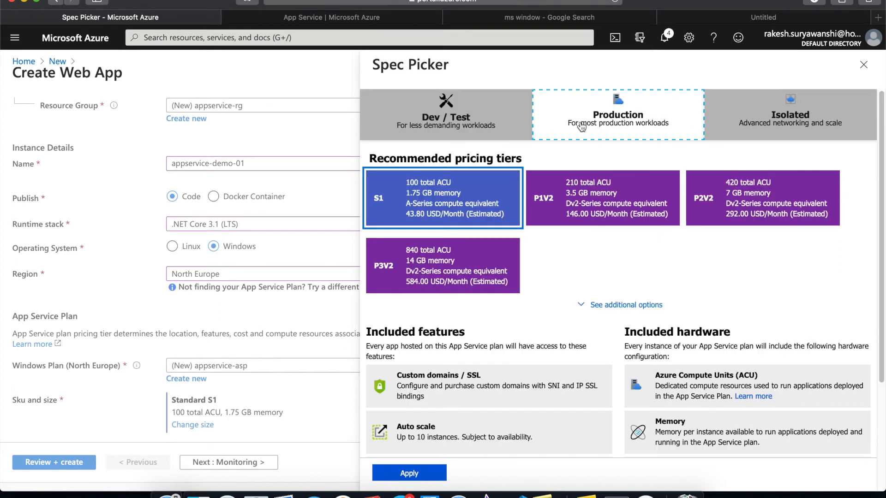
mouse_move(547, 220)
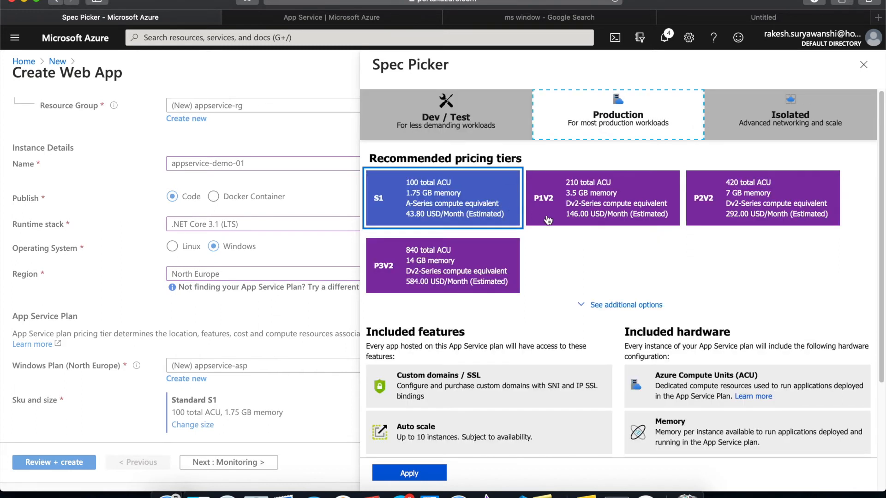
mouse_move(573, 209)
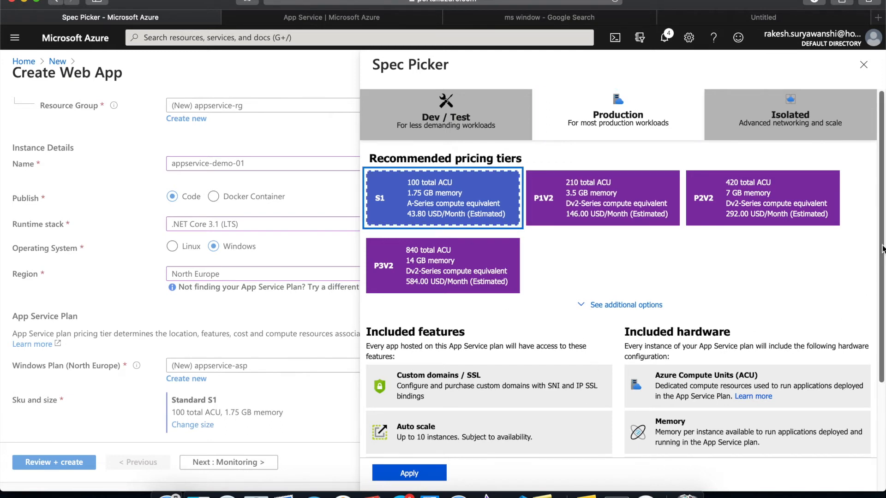
- Review Production tier features and hardware, then return to the Dev / Test tiers
scroll("down", 3)
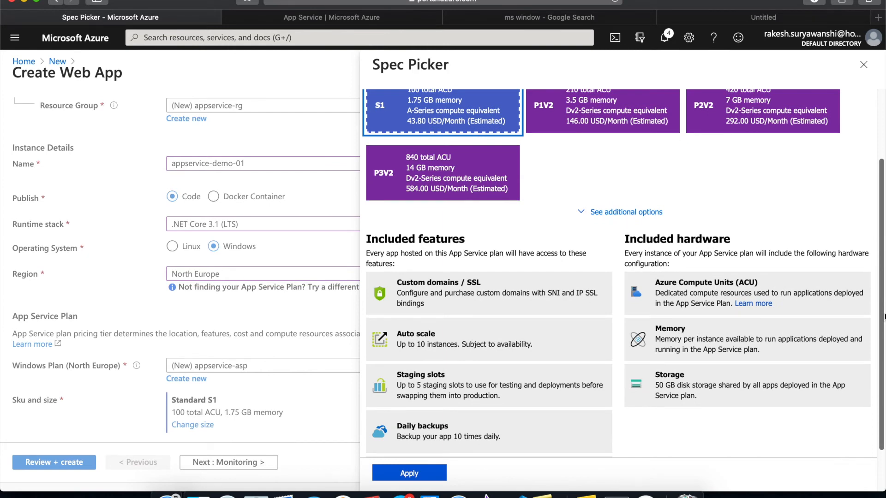
mouse_move(412, 123)
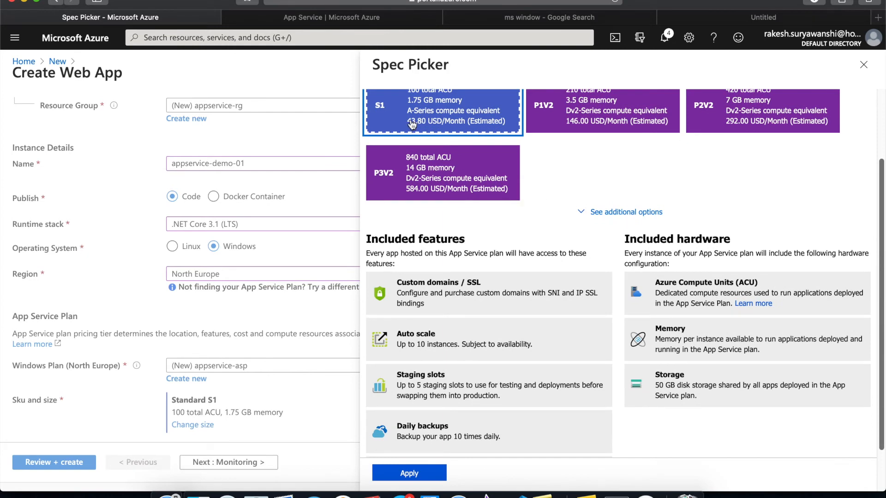
mouse_move(505, 309)
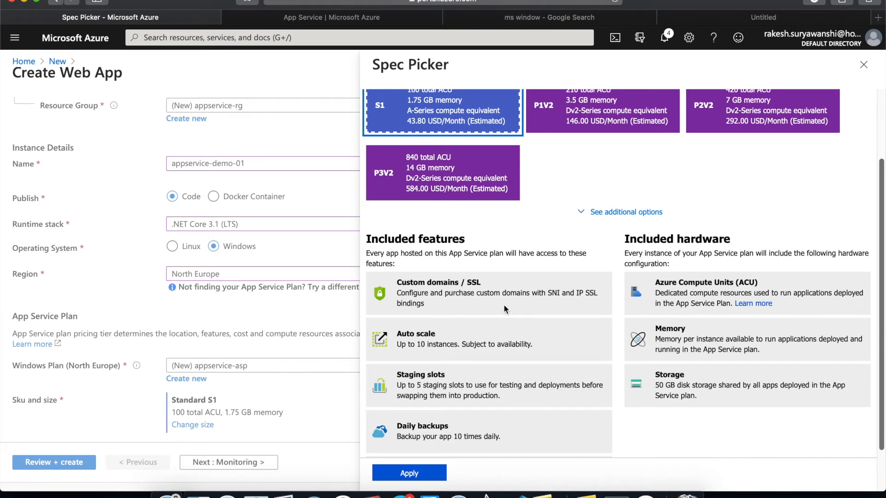
mouse_move(443, 328)
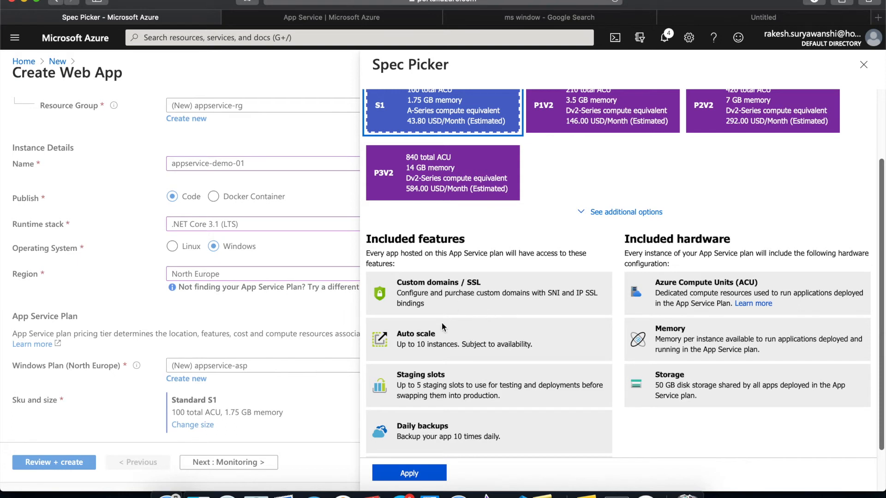
mouse_move(475, 386)
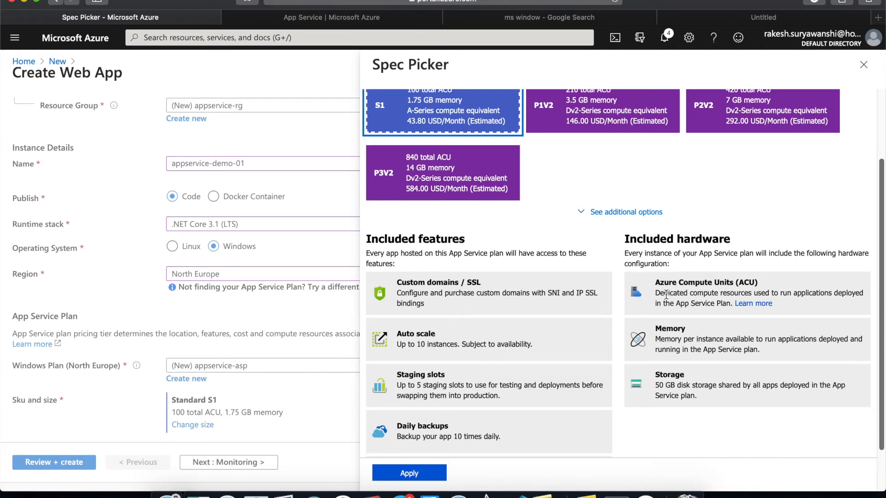
mouse_move(518, 215)
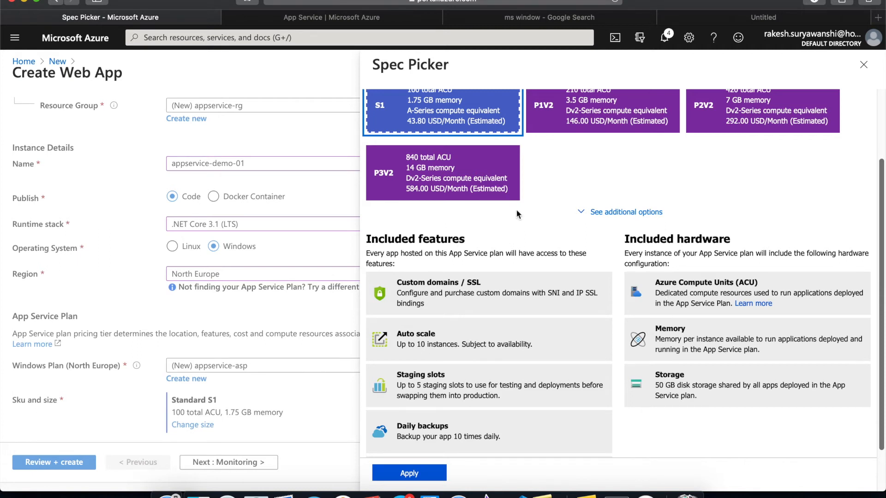
scroll("up", 3)
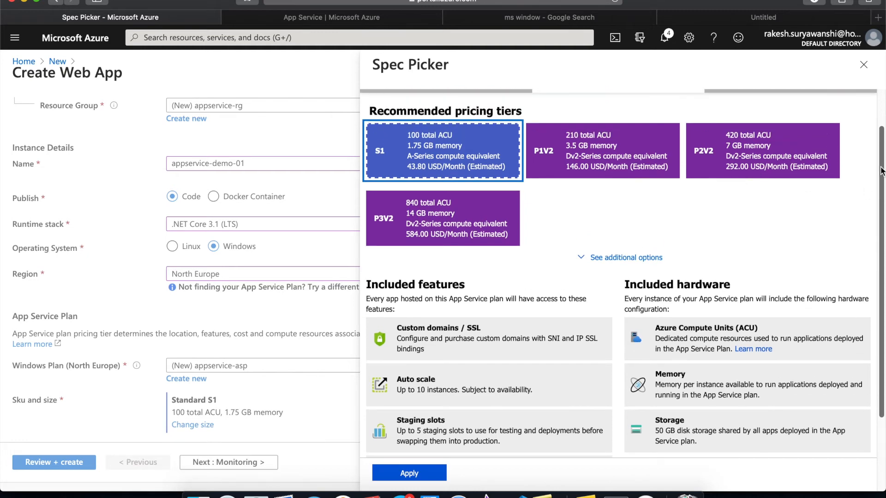
left_click(446, 113)
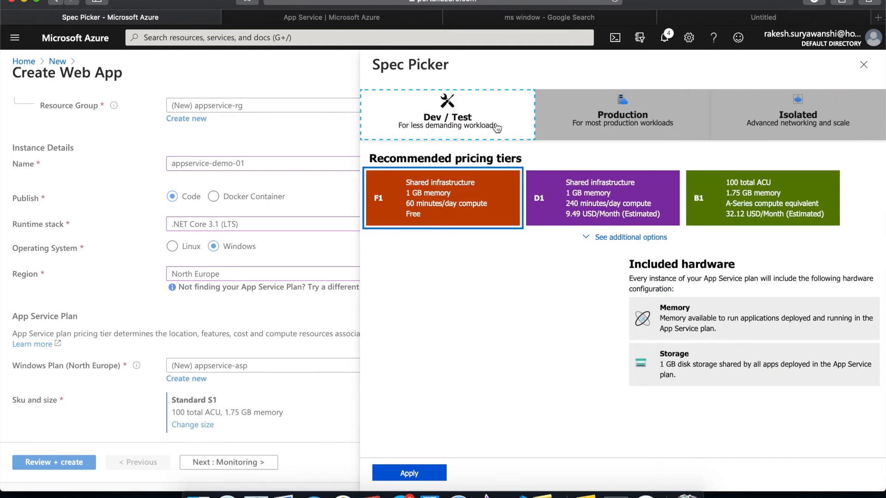
- Apply the Free F1 tier and proceed to the Review + create summary
left_click(408, 473)
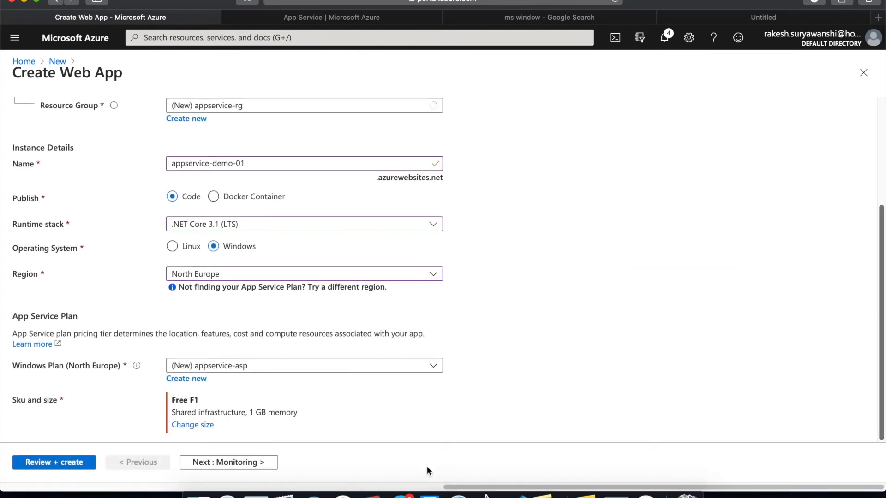
mouse_move(194, 425)
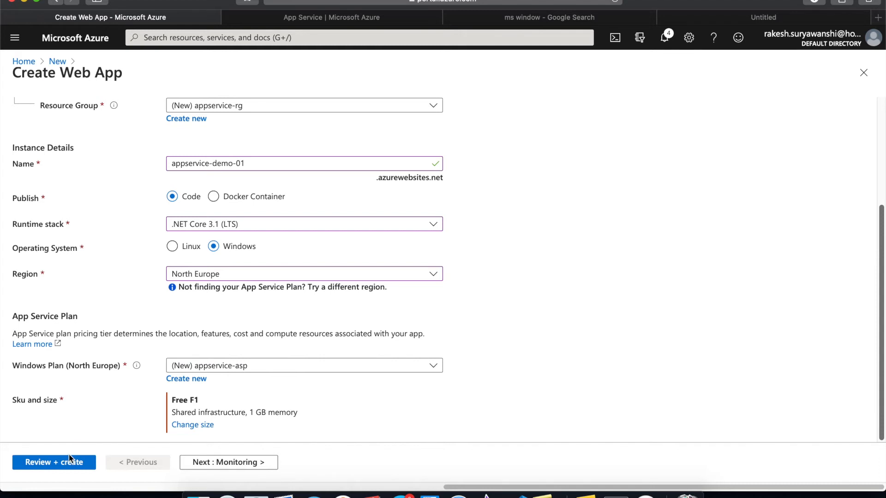
left_click(54, 462)
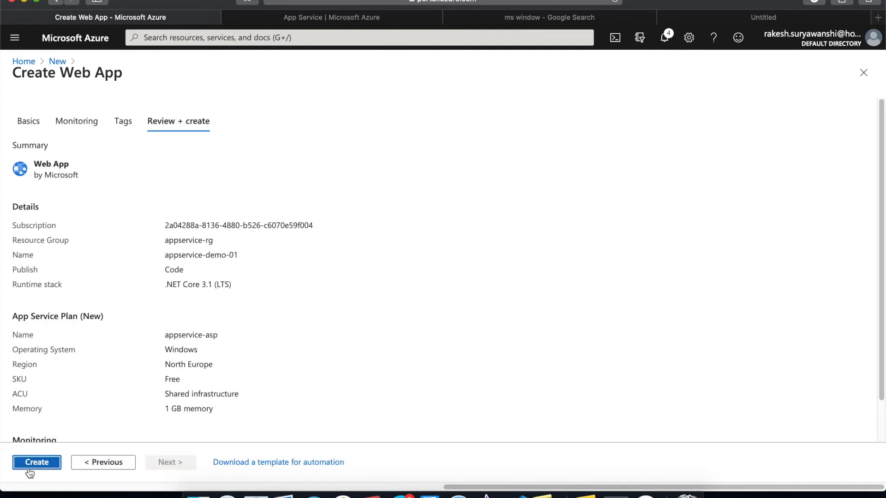
- Review and create the appservice-demo-01 web app deployment into appservice-rg
left_click(36, 462)
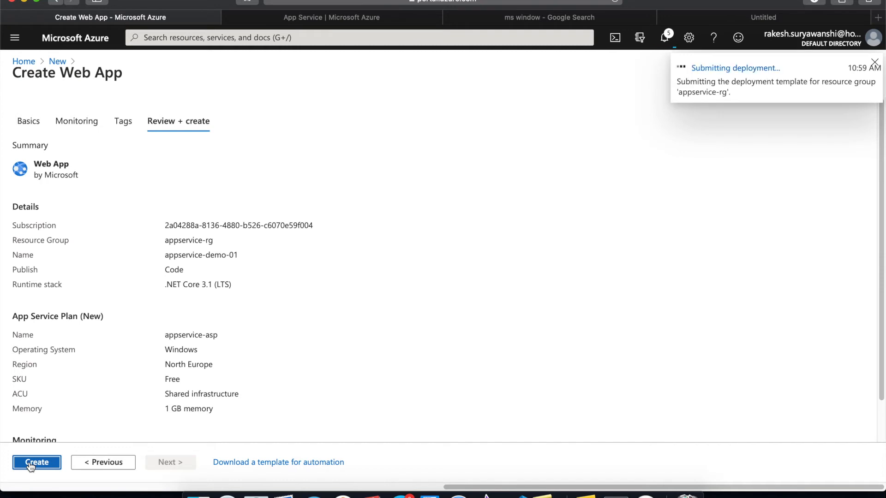
left_click(36, 463)
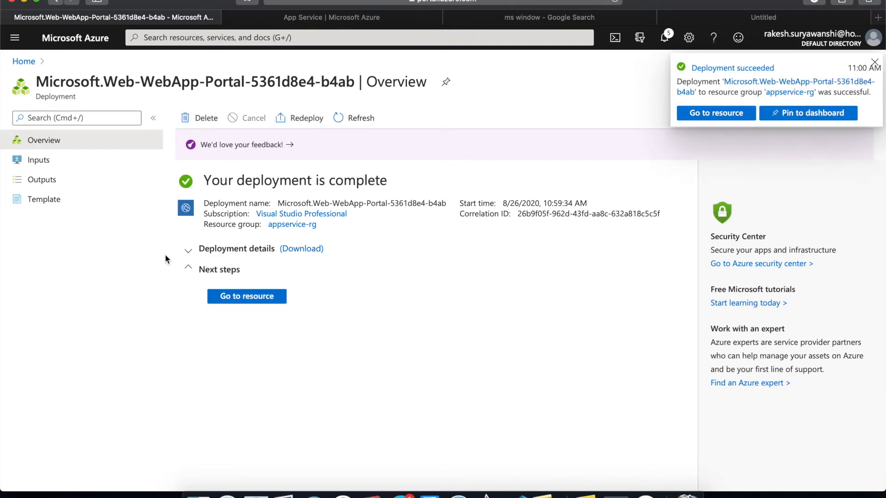
- Open the deployed appservice-demo-01 app, dismiss the success notice, and view its Configuration settings
left_click(246, 296)
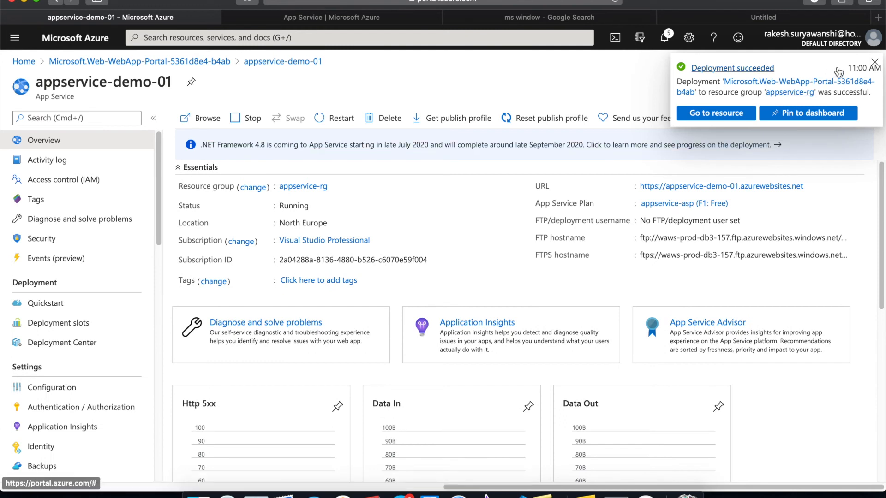
left_click(875, 62)
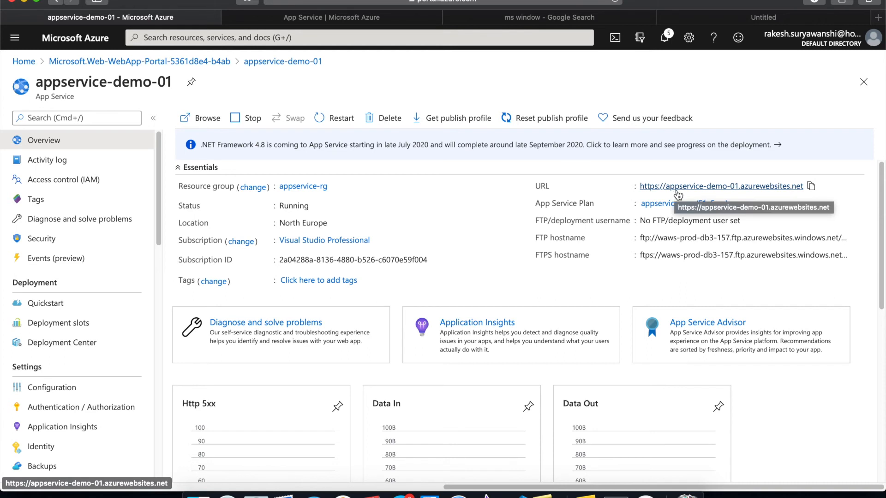
mouse_move(171, 191)
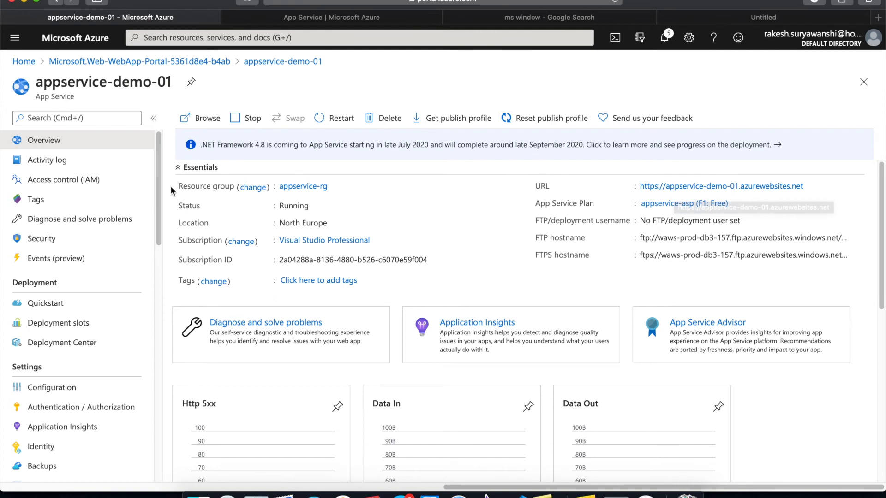
scroll("down", 3)
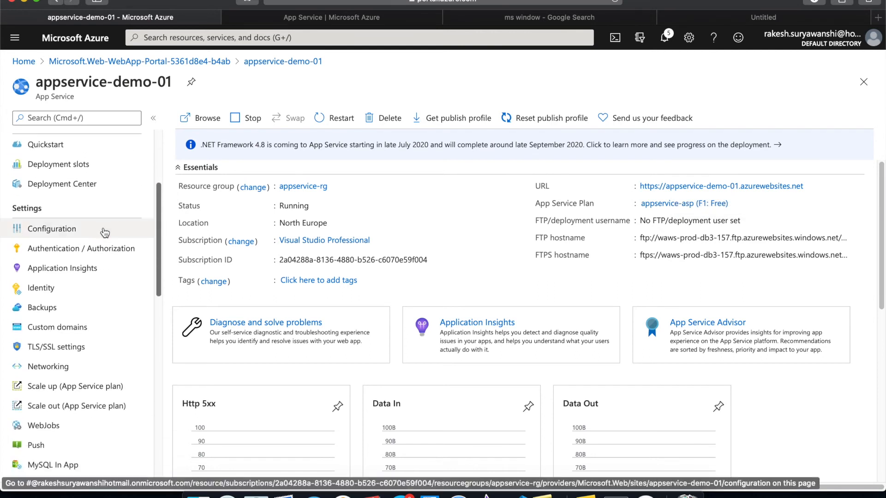
left_click(51, 228)
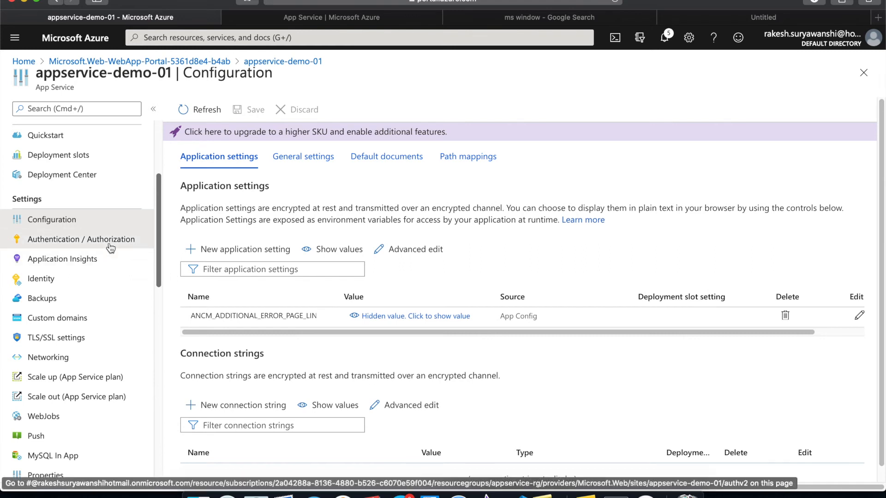
- Look through Application Insights and Authentication settings, ending on Application Insights
left_click(63, 259)
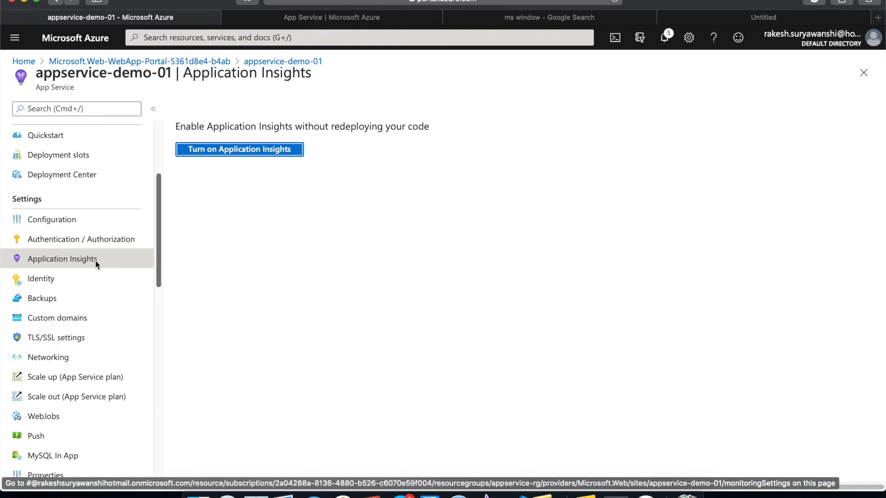
left_click(81, 239)
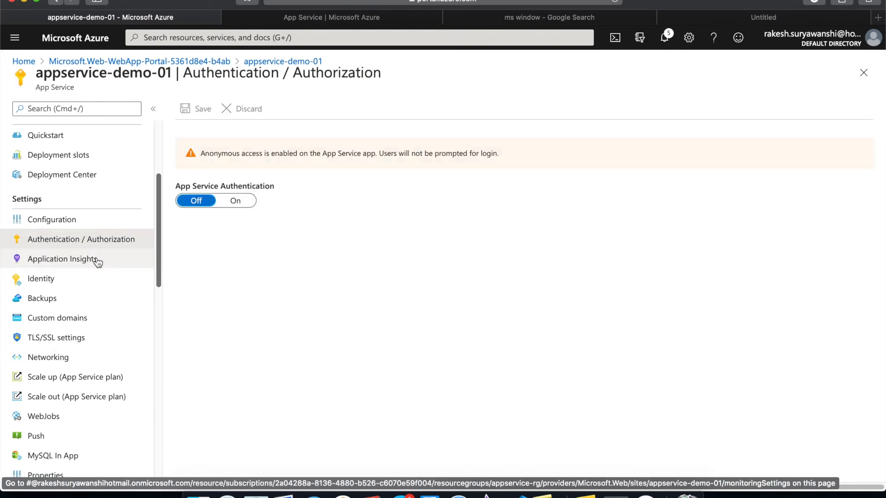
left_click(63, 259)
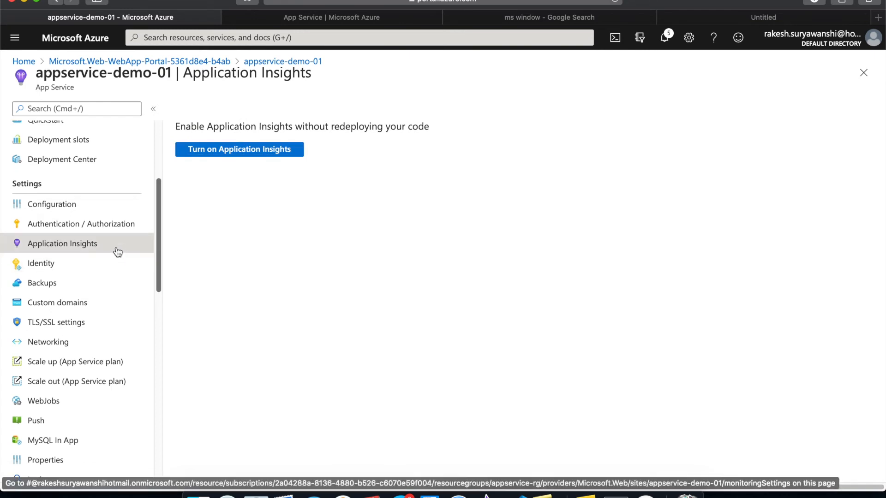
mouse_move(116, 251)
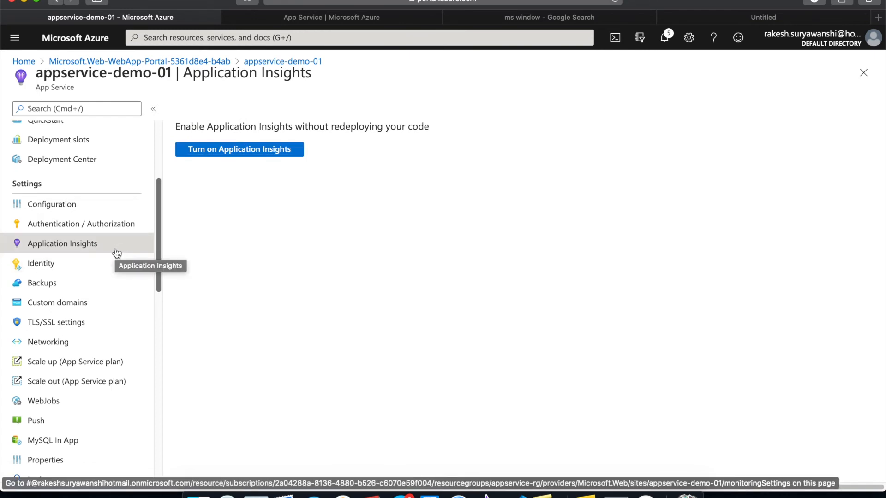
mouse_move(159, 272)
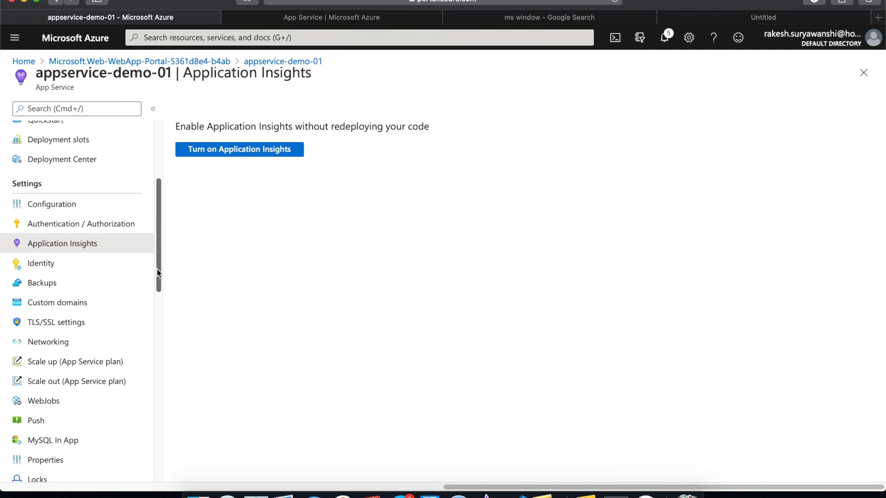
scroll("down", 3)
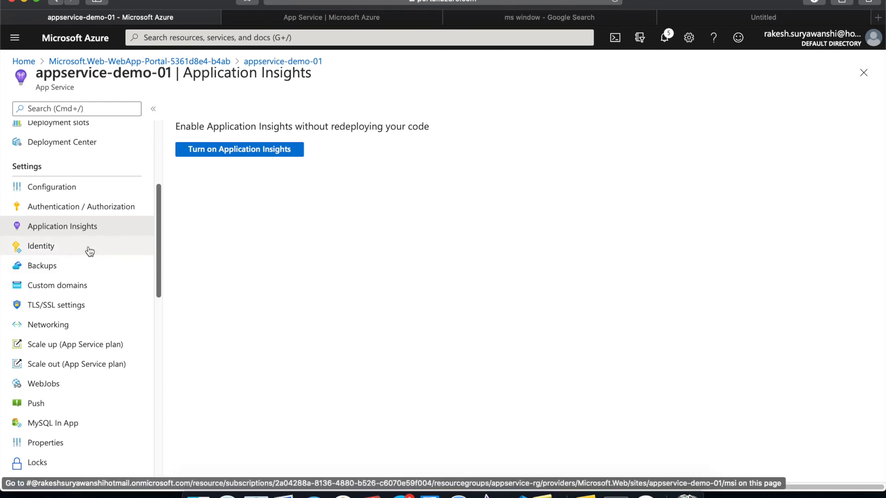
- Review identity, backups, TLS/SSL and networking settings, then view Scale up pricing tiers
left_click(41, 245)
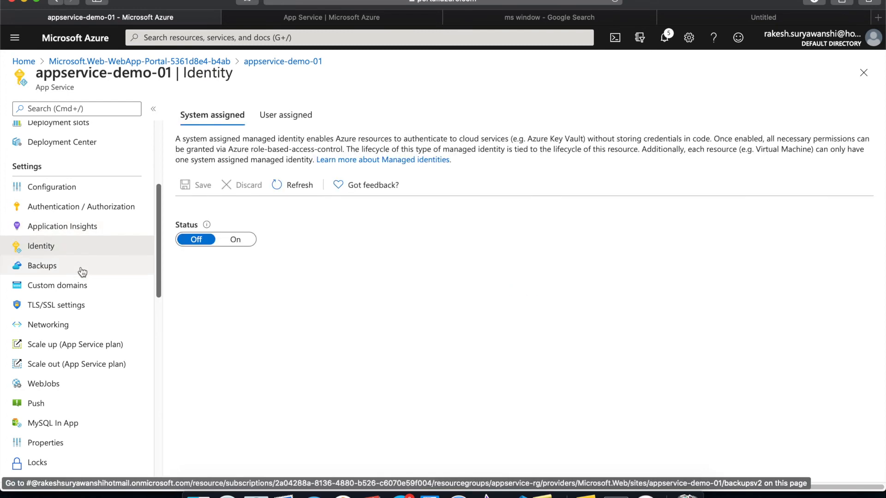
left_click(56, 285)
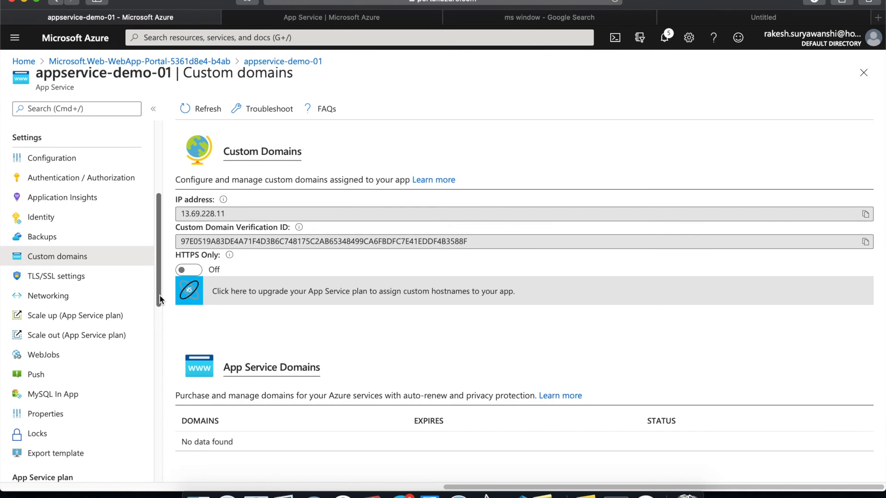
mouse_move(55, 276)
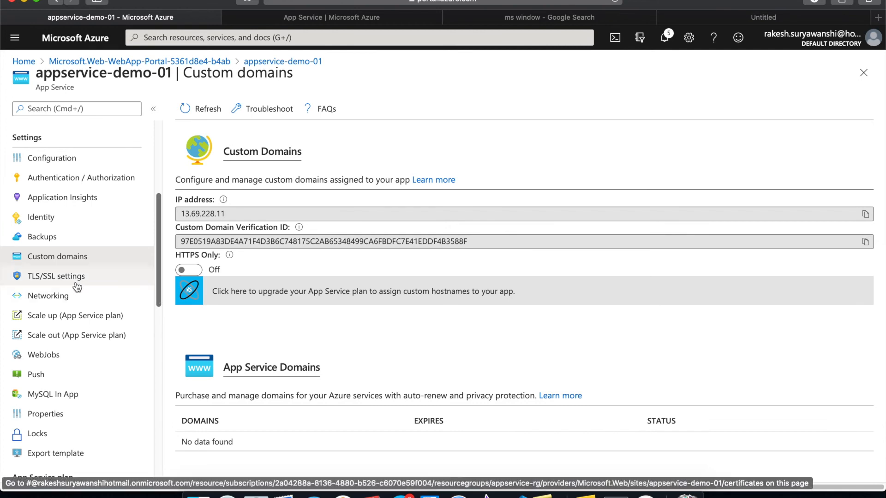
left_click(56, 276)
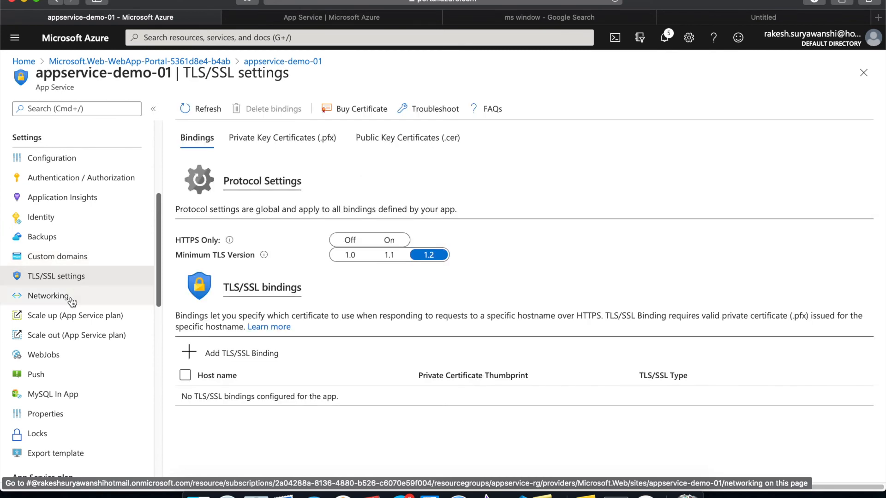
left_click(48, 296)
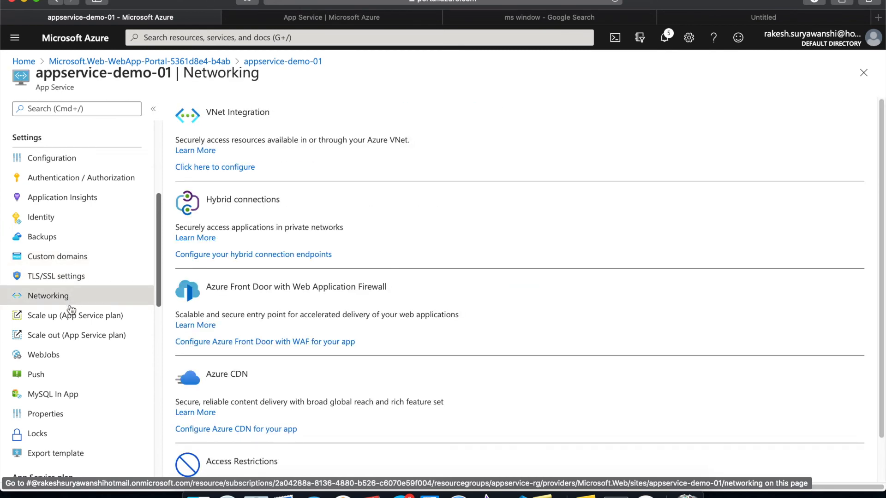
left_click(75, 315)
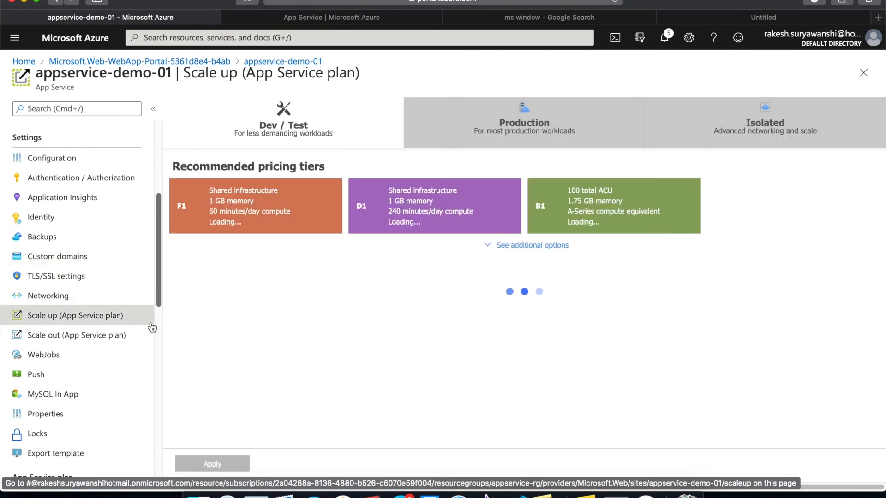
- Check the F1 tier on Scale up, then view the Scale out autoscale page
left_click(255, 205)
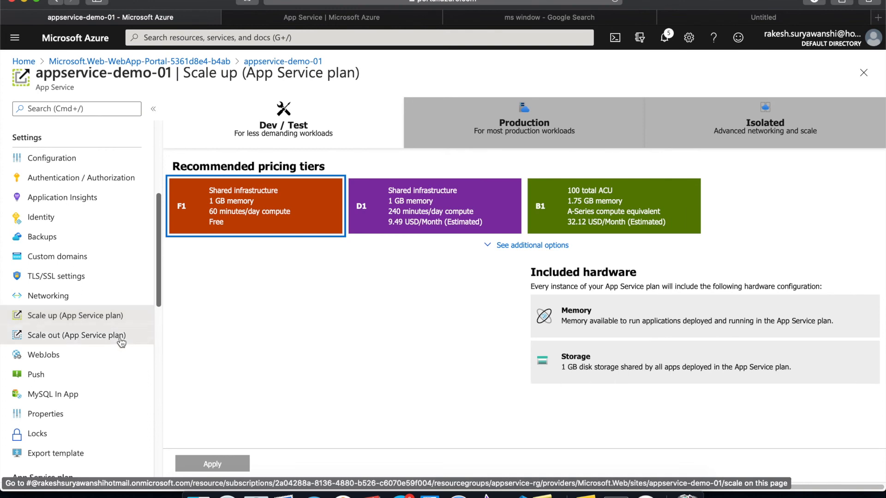
left_click(77, 335)
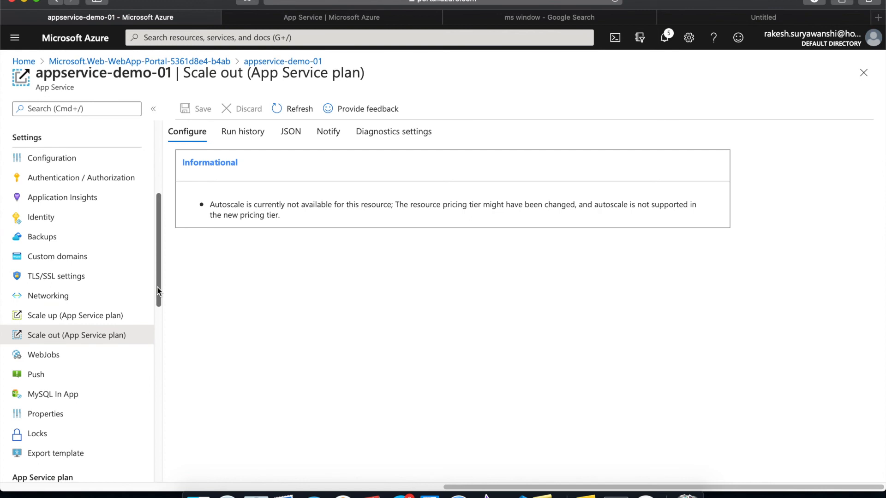
scroll("up", 3)
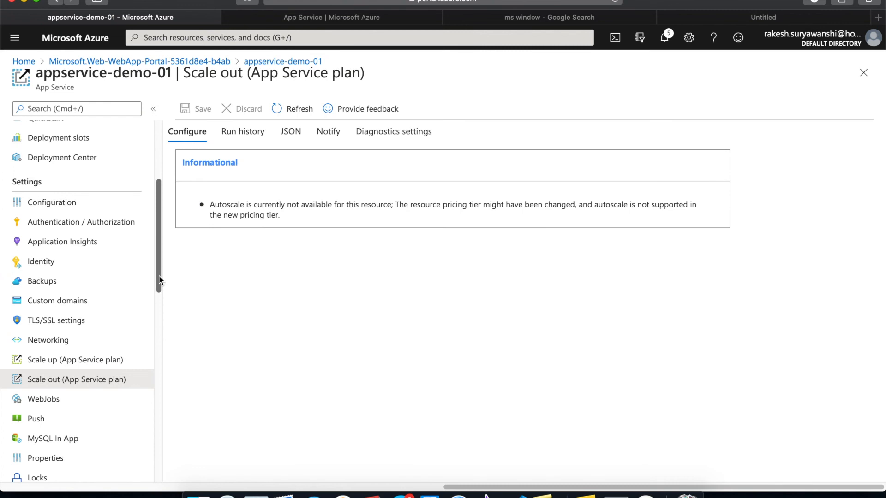
scroll("down", 3)
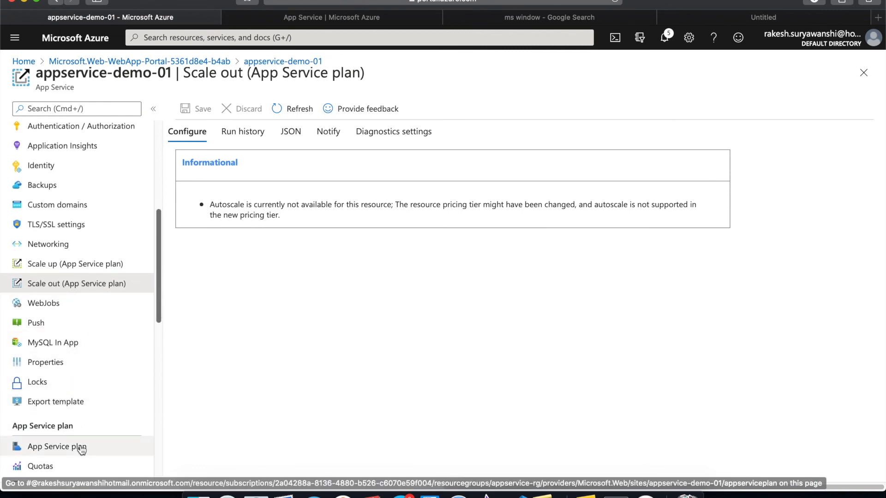
- Check that plan appservice-asp lists only appservice-demo-01, then return to its overview
left_click(57, 446)
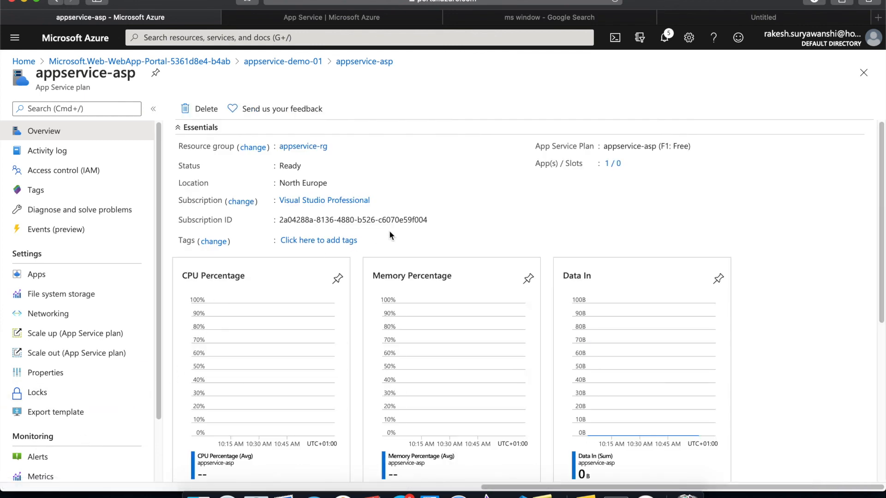
mouse_move(612, 163)
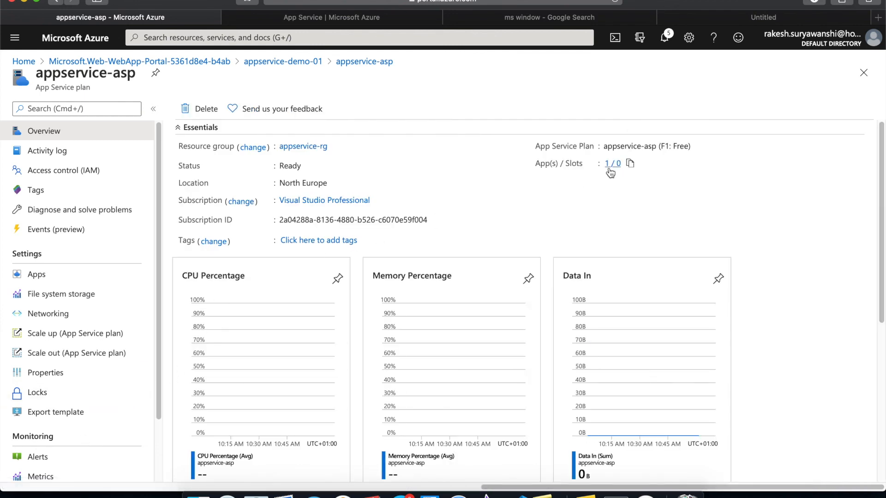
left_click(36, 274)
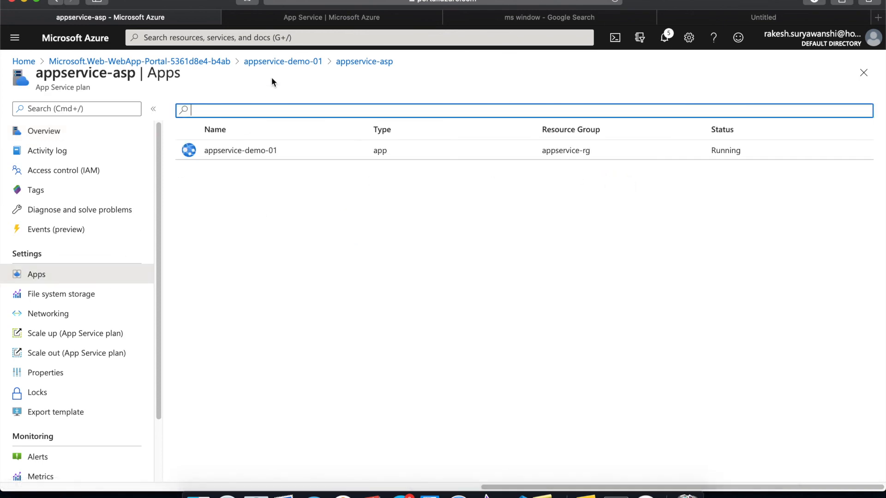
left_click(239, 150)
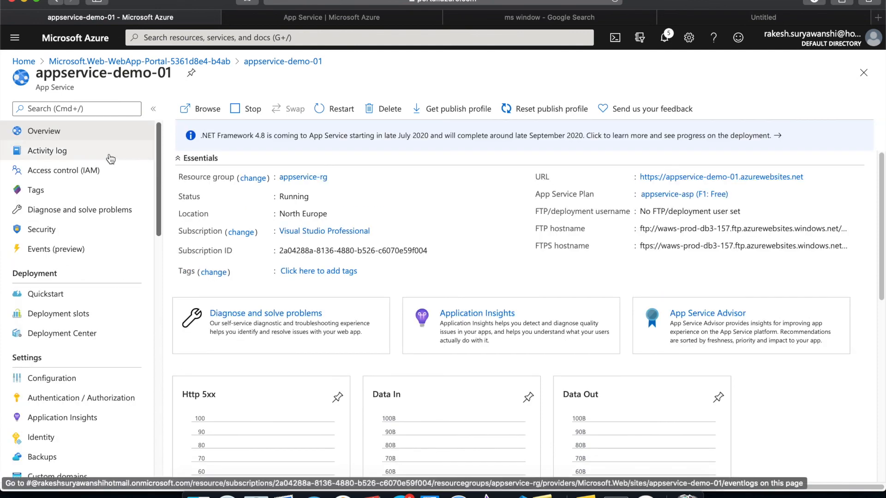
- Browse Quickstart and Deployment slots, then open the Deployment Center's source control options
left_click(46, 294)
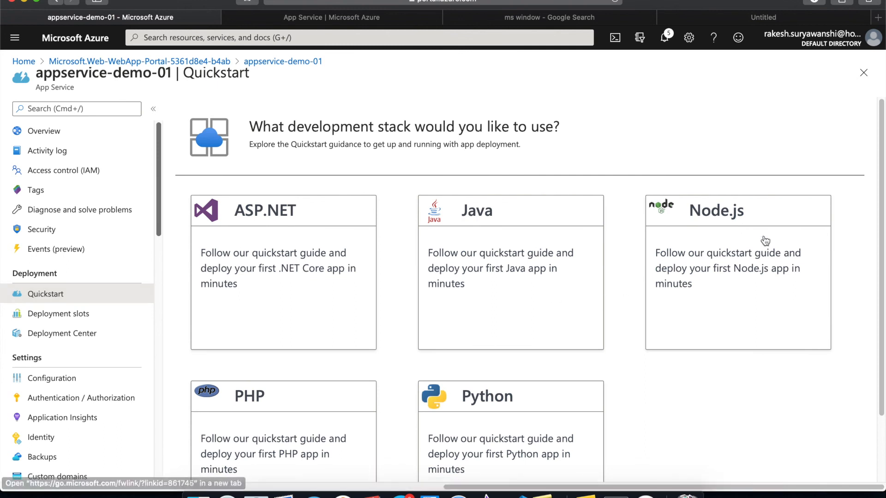
scroll("down", 3)
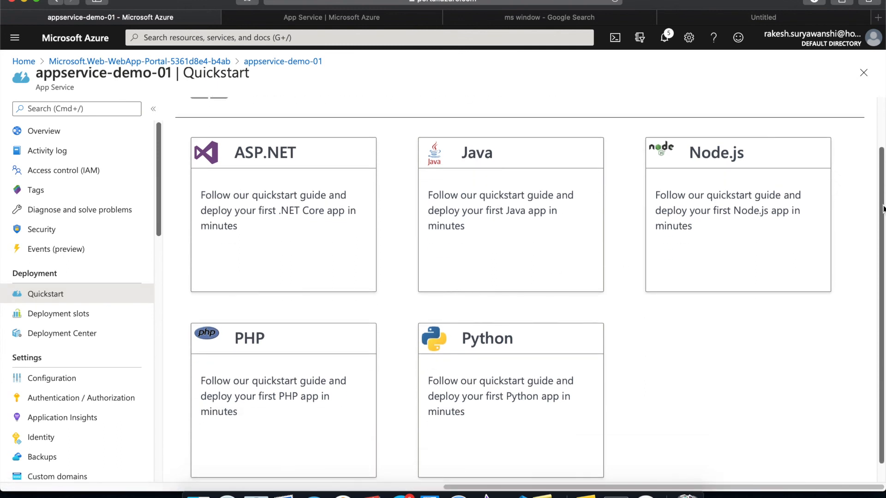
mouse_move(135, 294)
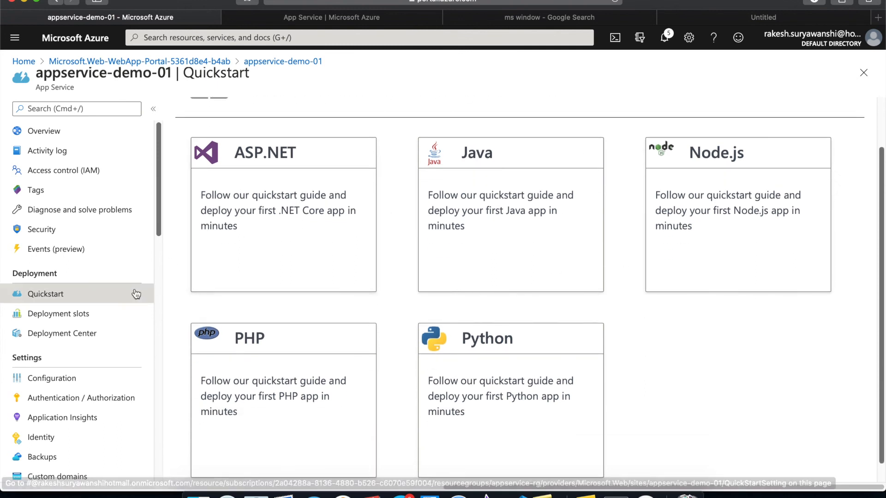
left_click(58, 314)
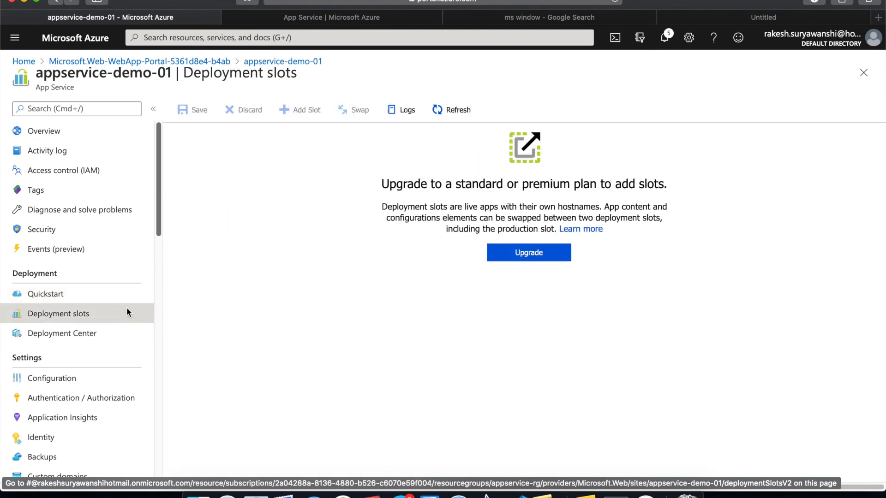
left_click(62, 333)
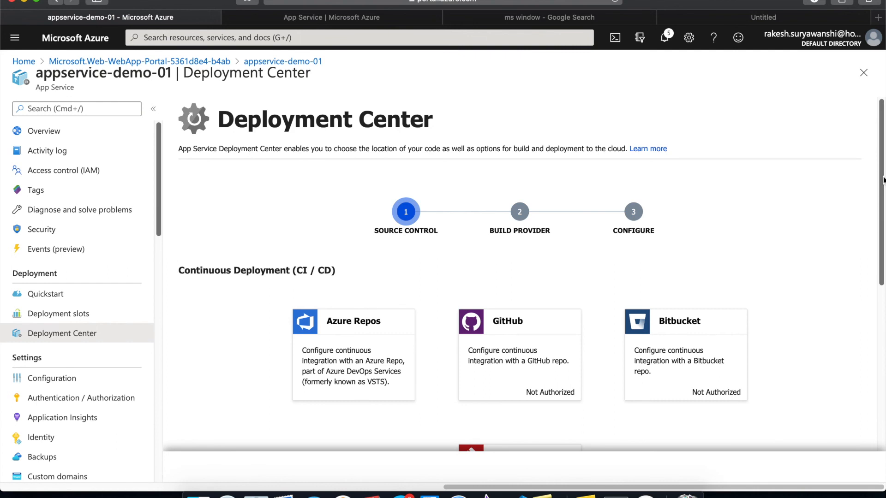
- Choose Azure Repos as source control and continue to Build Provider
scroll("down", 3)
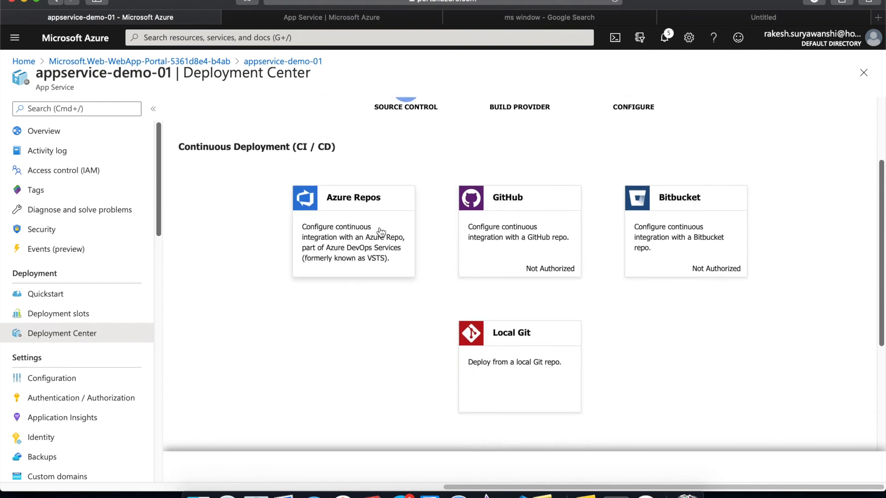
mouse_move(378, 237)
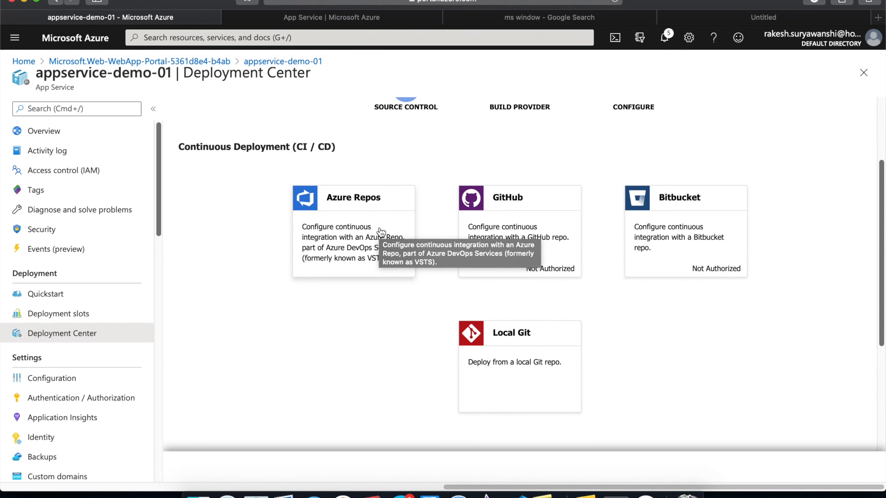
left_click(353, 231)
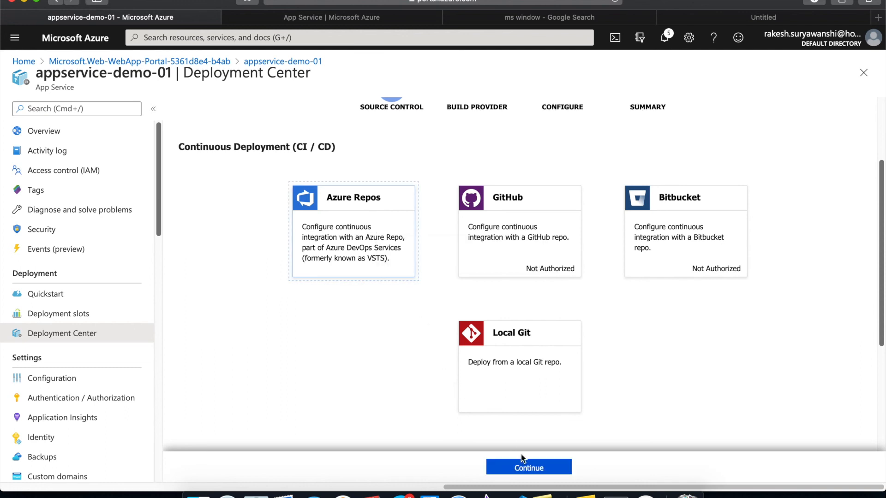
left_click(529, 468)
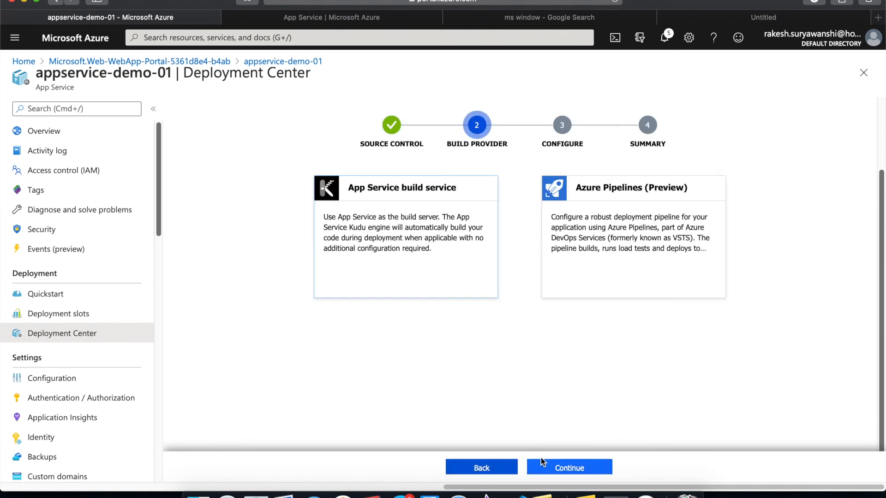
mouse_move(562, 451)
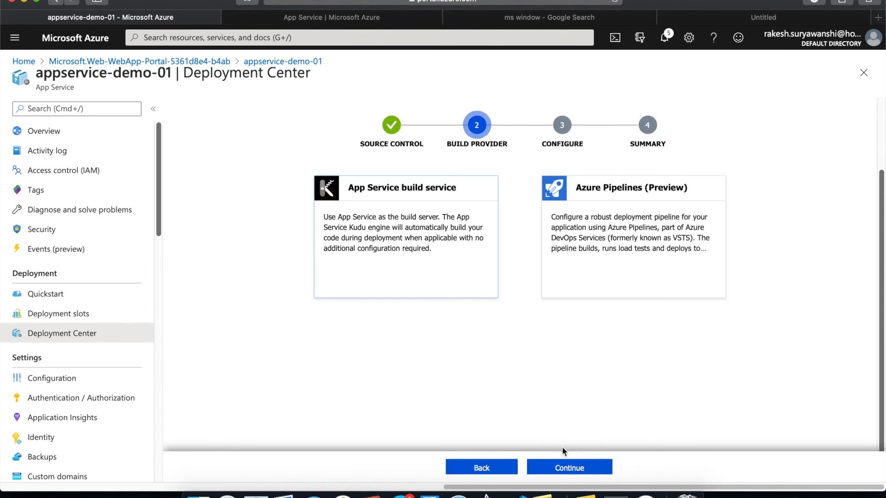
mouse_move(569, 468)
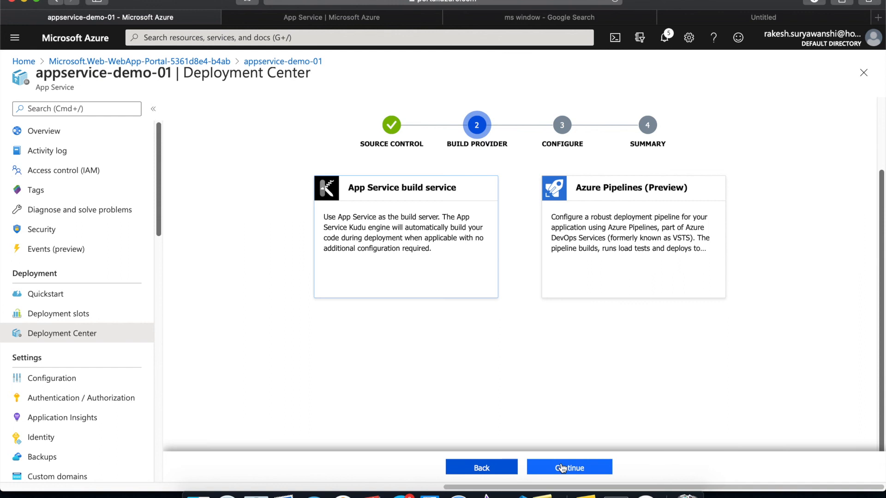
mouse_move(445, 253)
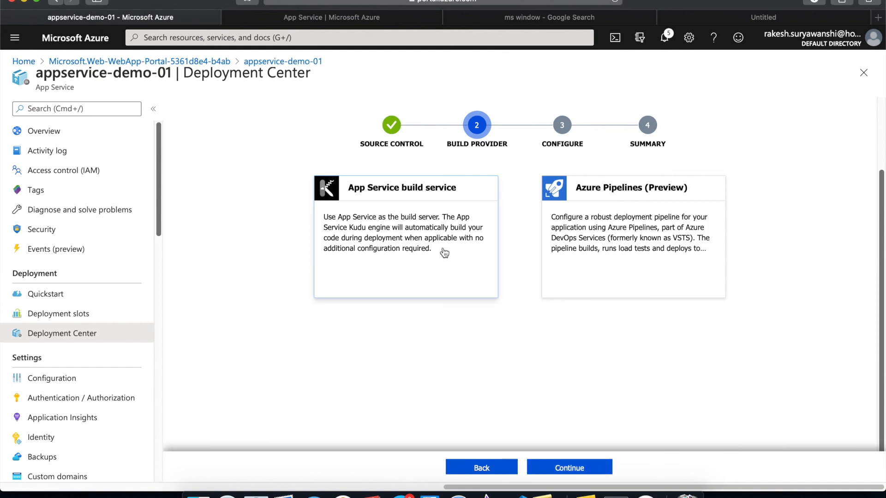
mouse_move(506, 159)
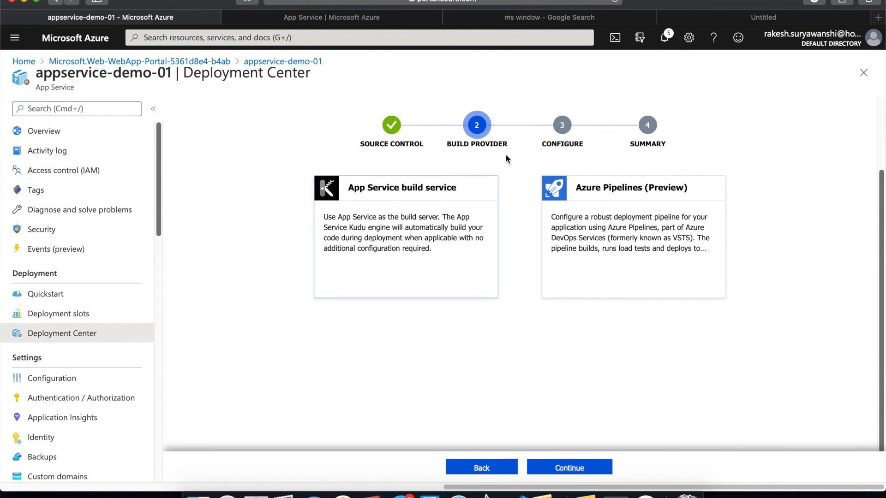